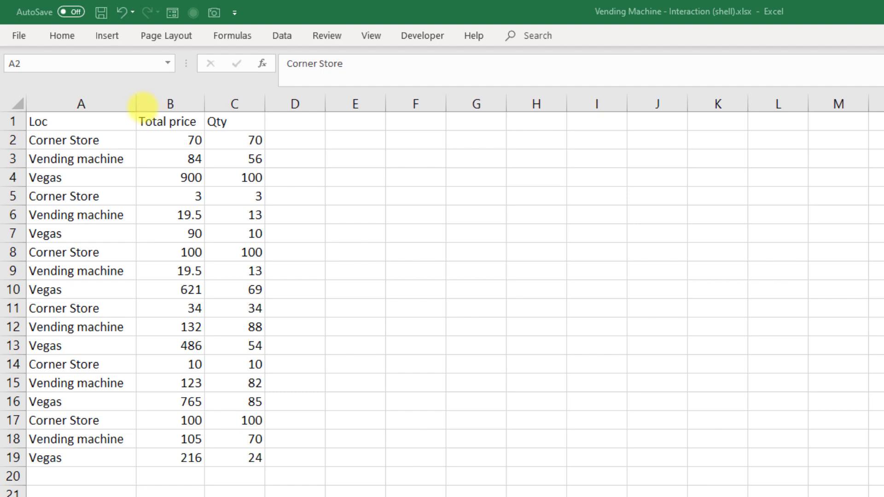
{"action": "mouse_move", "coordinate": [104, 159]}
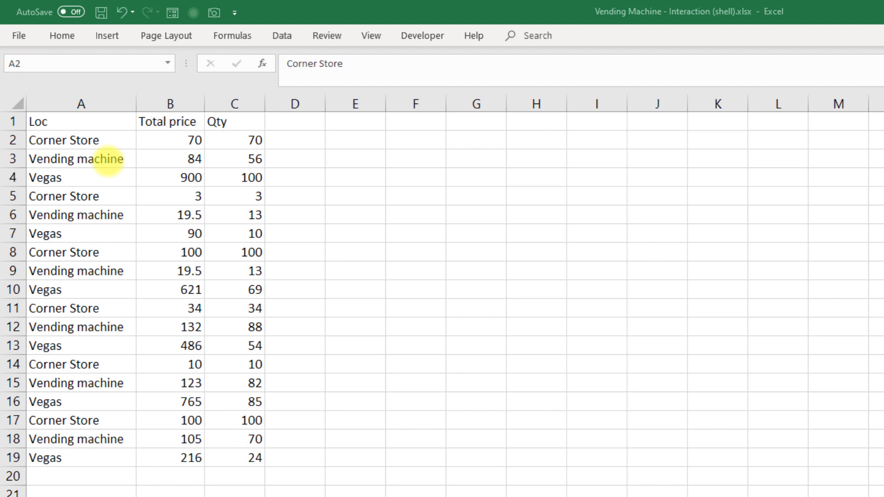
{"action": "mouse_move", "coordinate": [213, 468]}
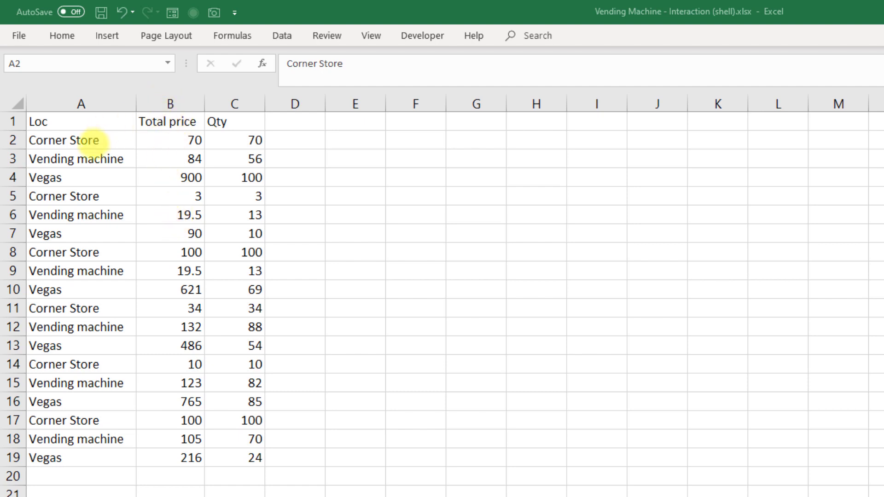
{"action": "mouse_move", "coordinate": [81, 195]}
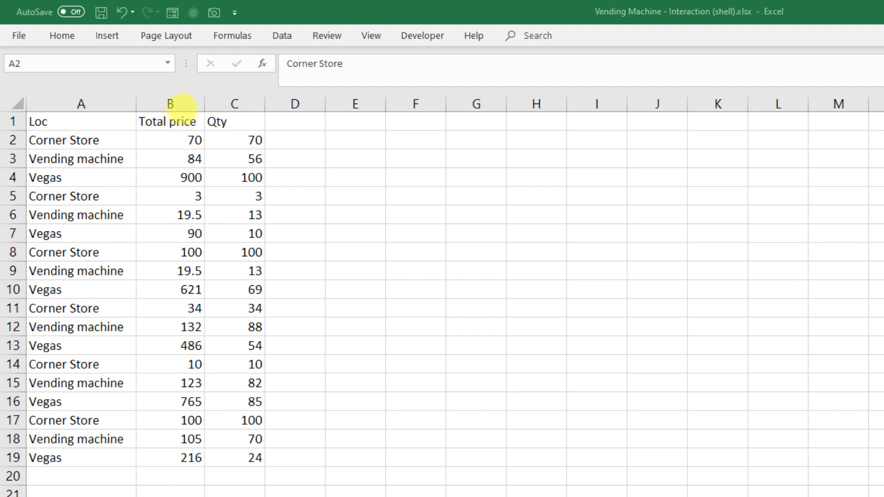
Insert two blank columns before Total price headed 'Loc = Corner Store' and 'Loc = Vending Machine'.
{"action": "key", "text": "ctrl+shift+="}
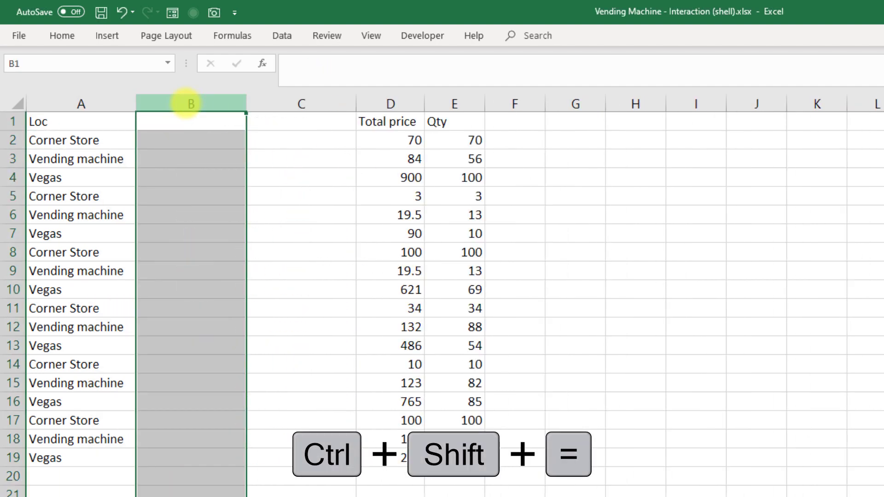
{"action": "key", "text": "ctrl+shift+="}
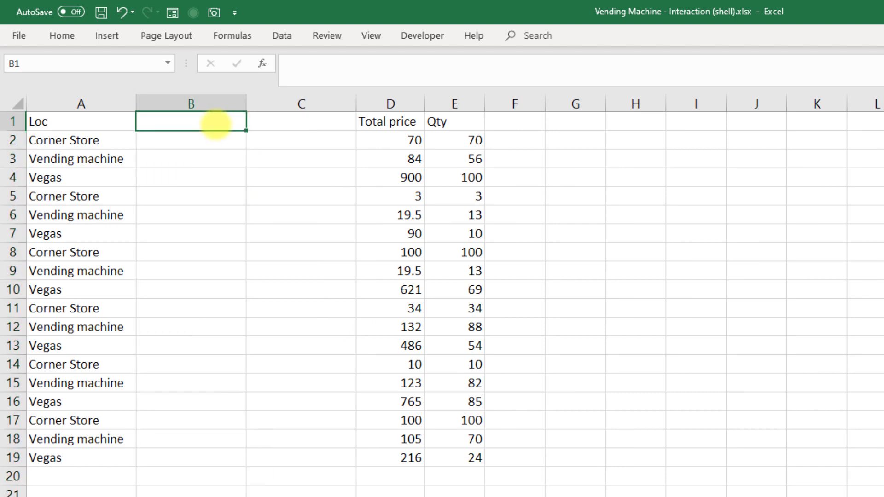
{"action": "type", "text": "Loc = Corner Store"}
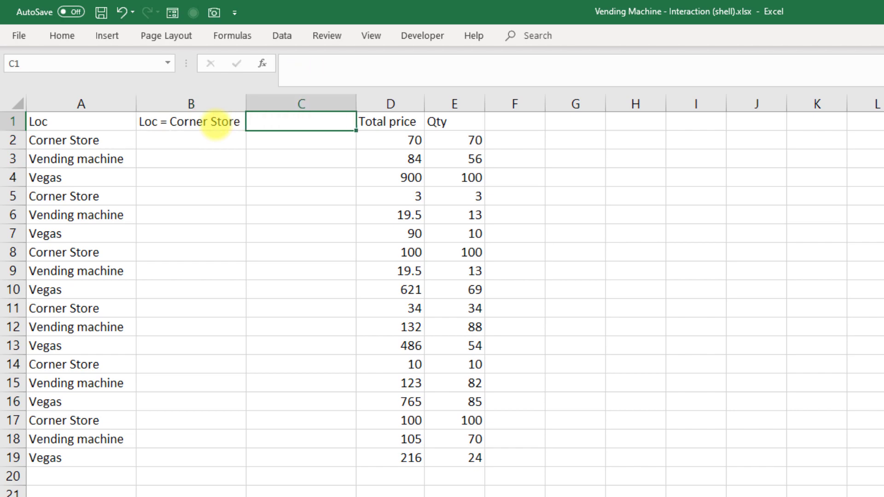
{"action": "type", "text": "Loc = Vending Mach"}
{"action": "left_click", "coordinate": [190, 140]}
{"action": "type", "text": "=i"}
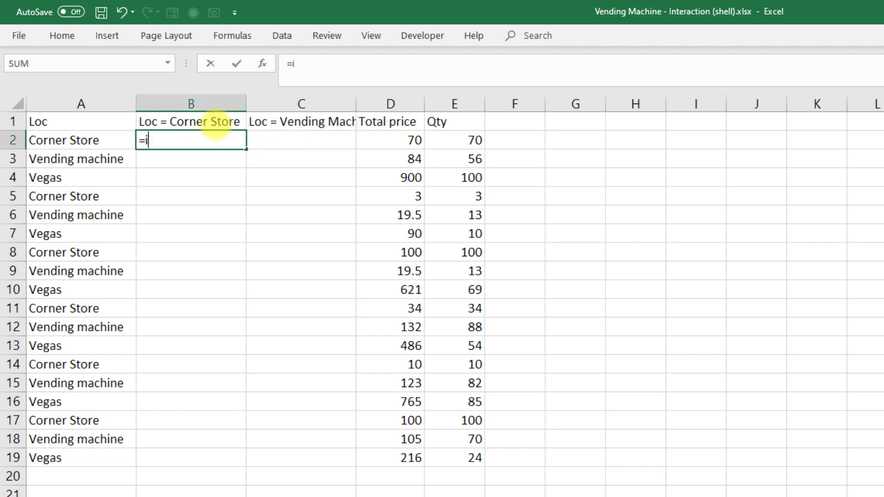
Fill both columns with =IF(A2="Corner Store",1,0) and the Vending Machine version down every row.
{"action": "type", "text": "f(A2="}
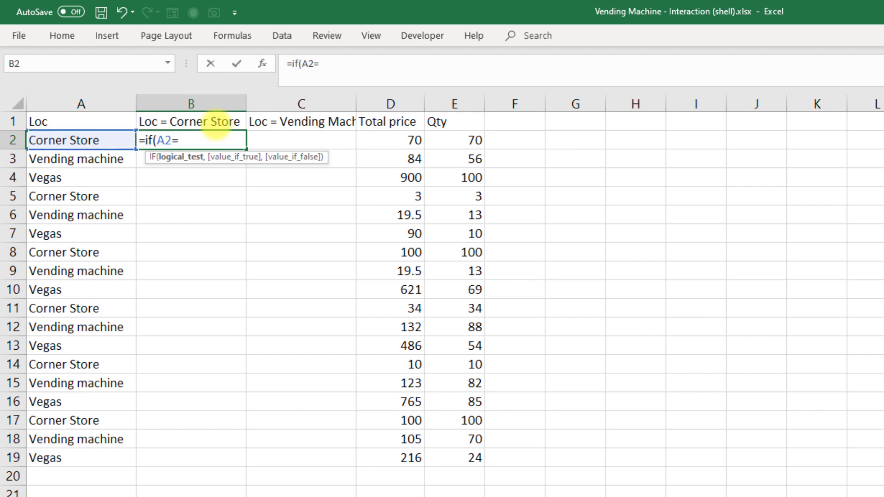
{"action": "type", "text": "\"Corner Store\""}
{"action": "left_click", "coordinate": [301, 140]}
{"action": "type", "text": "=if(A2"}
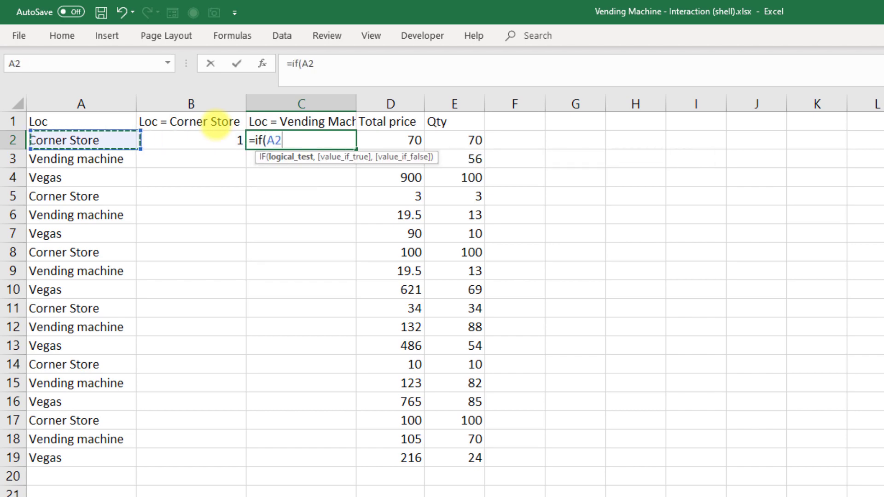
{"action": "type", "text": "=\"Vending Mac"}
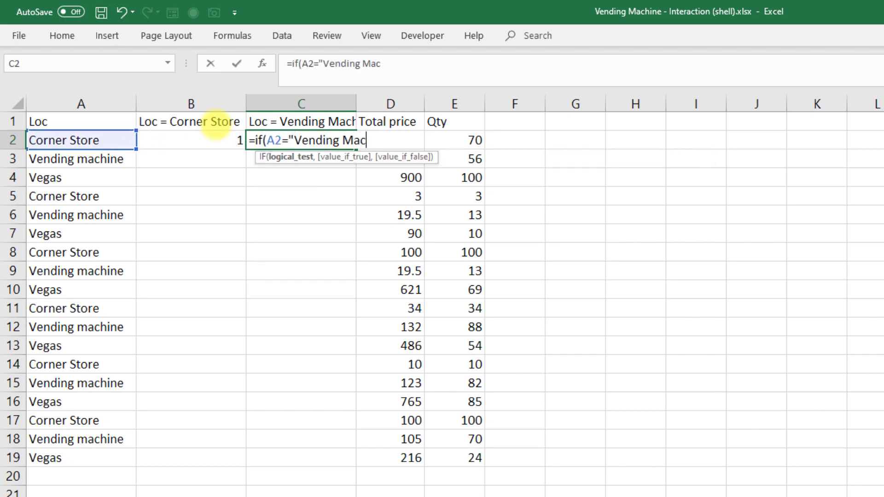
{"action": "type", "text": "hine\",1,0"}
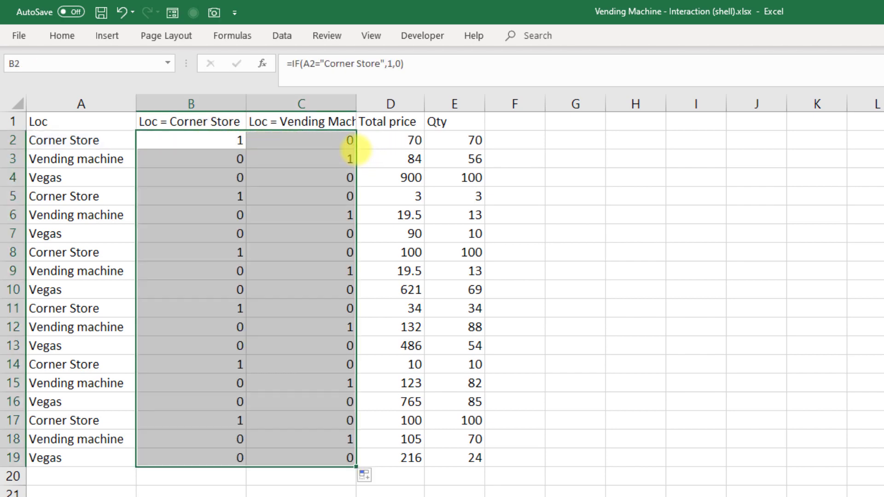
{"action": "left_click", "coordinate": [389, 140]}
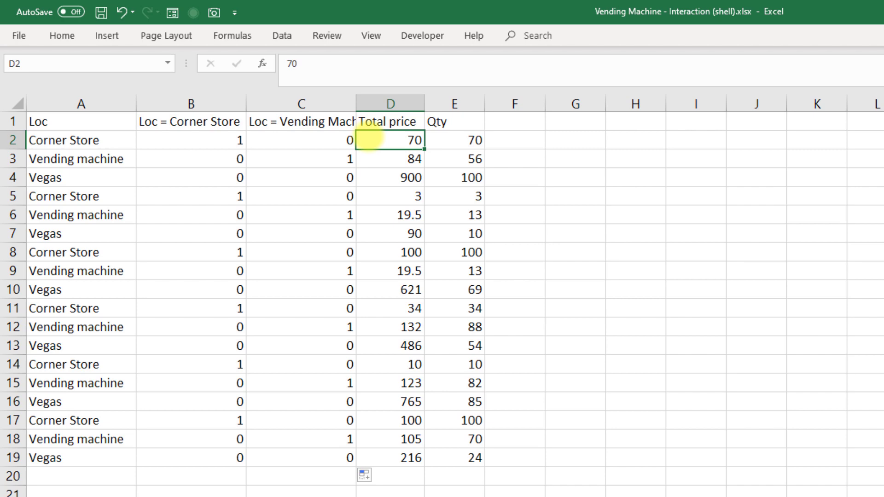
{"action": "mouse_move", "coordinate": [188, 134]}
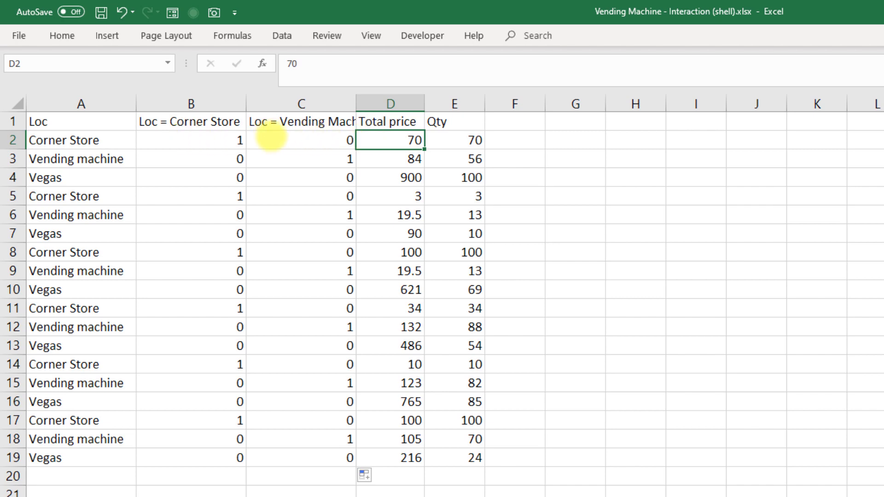
Add an 'Interaction - cornerstore x' column multiplying the corner store flag by Qty.
{"action": "left_click", "coordinate": [389, 103]}
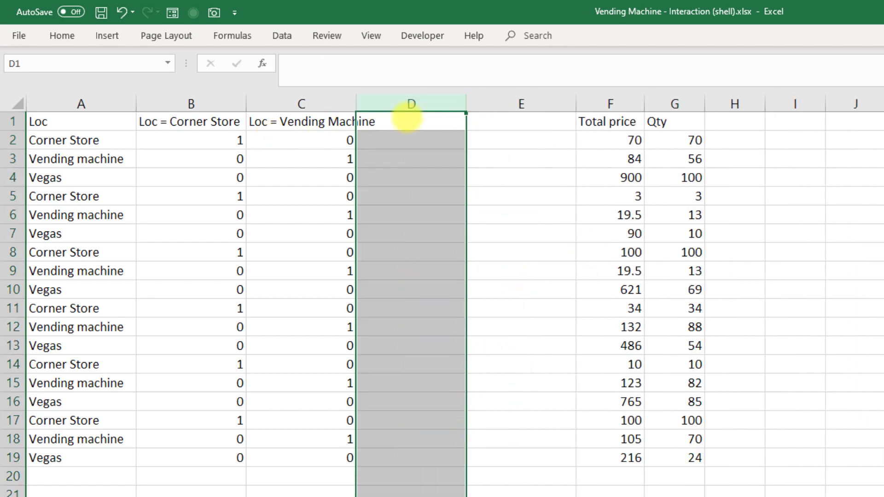
{"action": "left_click", "coordinate": [410, 121]}
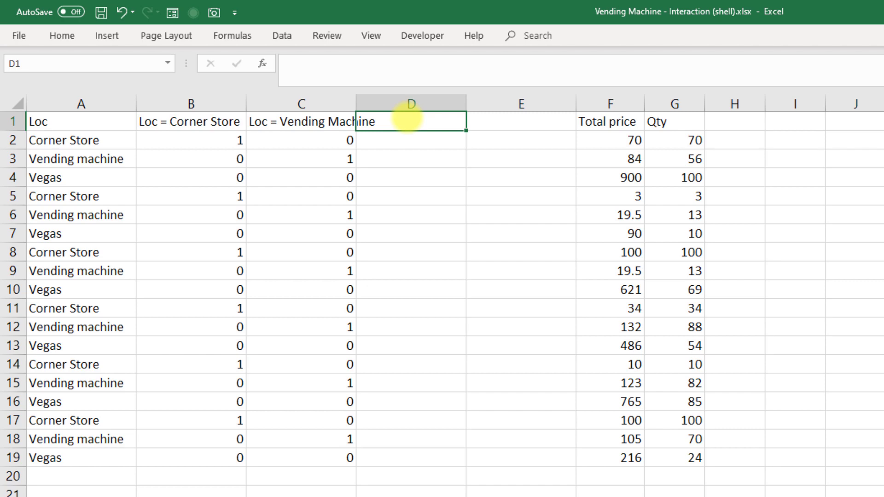
{"action": "type", "text": "I"}
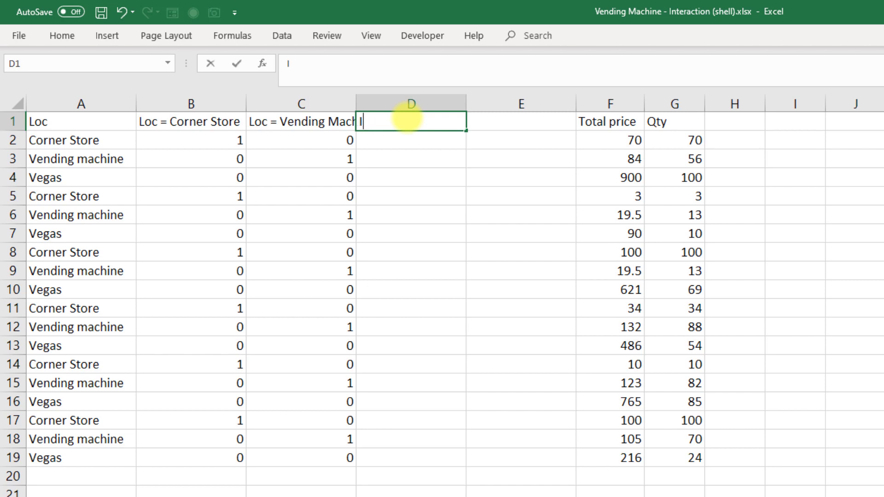
{"action": "type", "text": "Interaction"}
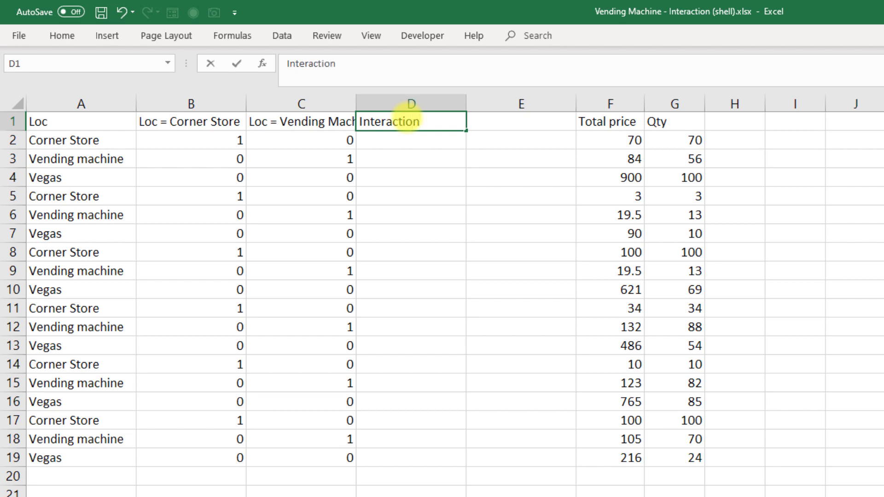
{"action": "type", "text": "- cornerstore x qty"}
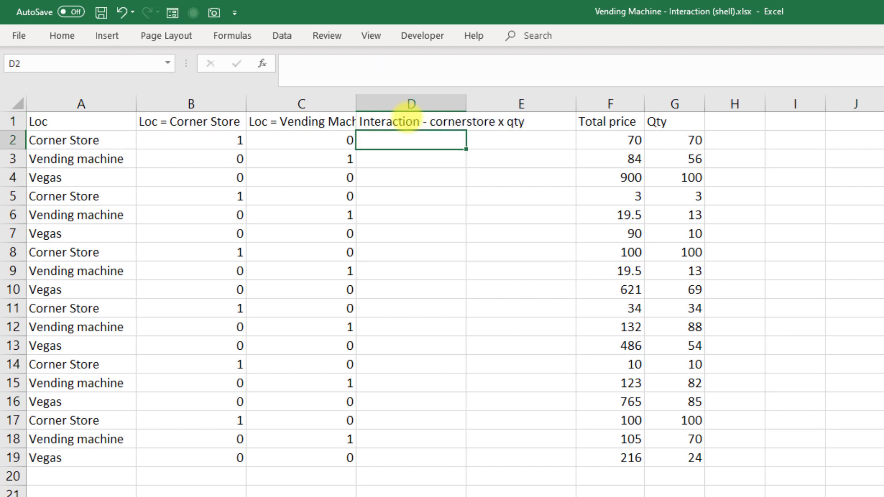
{"action": "type", "text": "="}
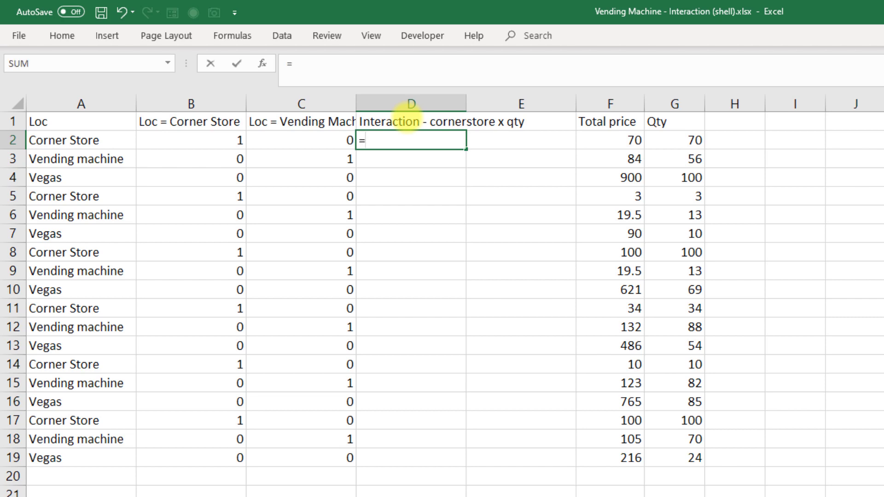
{"action": "left_click", "coordinate": [190, 140]}
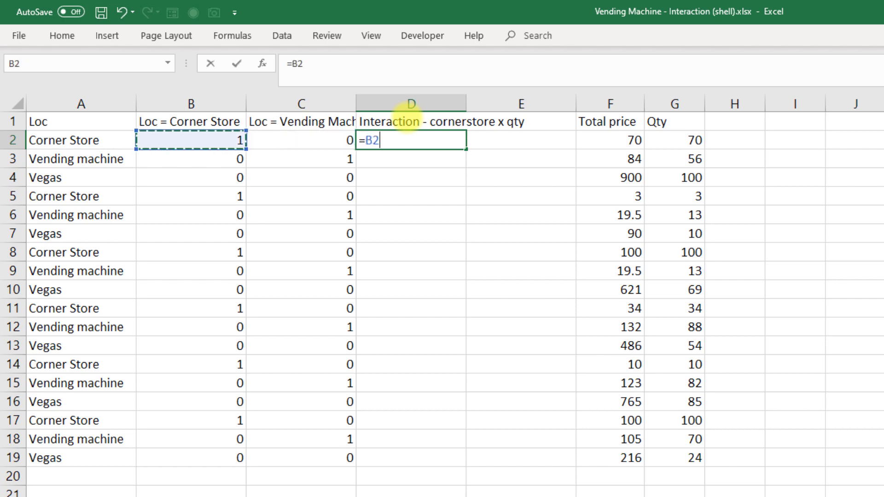
{"action": "type", "text": "*"}
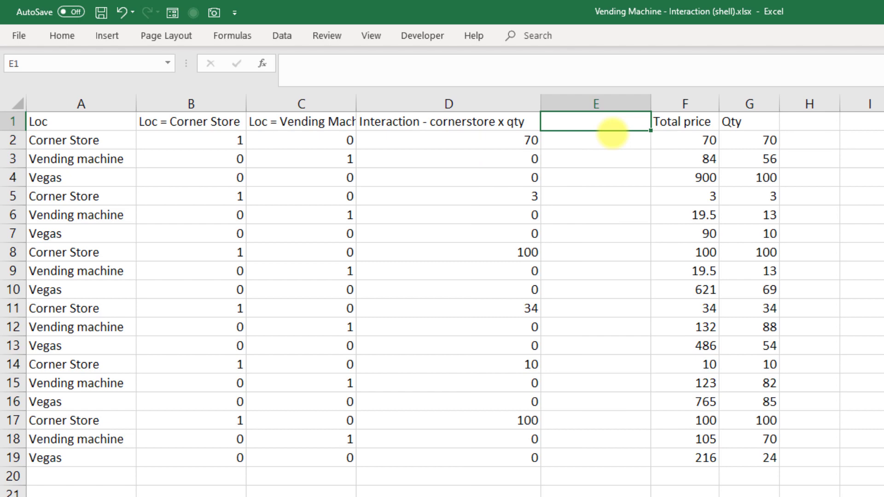
Add an 'interaction - vending x' column multiplying the vending machine flag by Qty.
{"action": "type", "text": "interaction - vending x"}
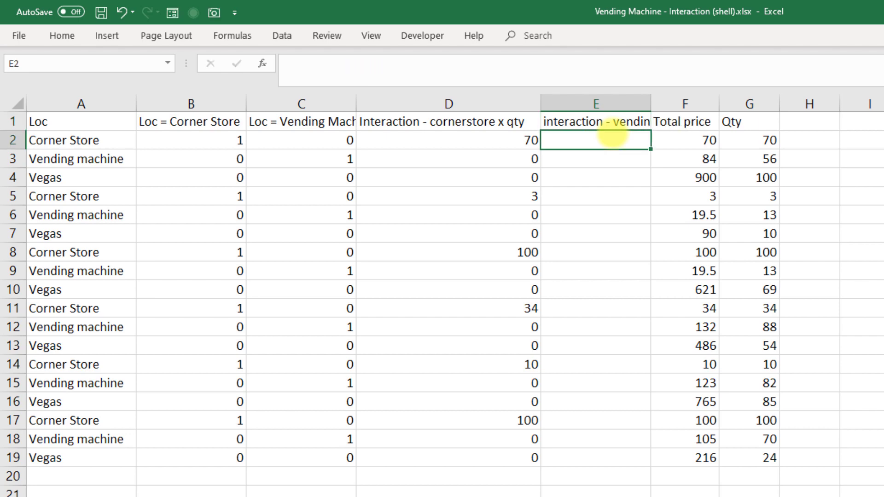
{"action": "type", "text": "=D2"}
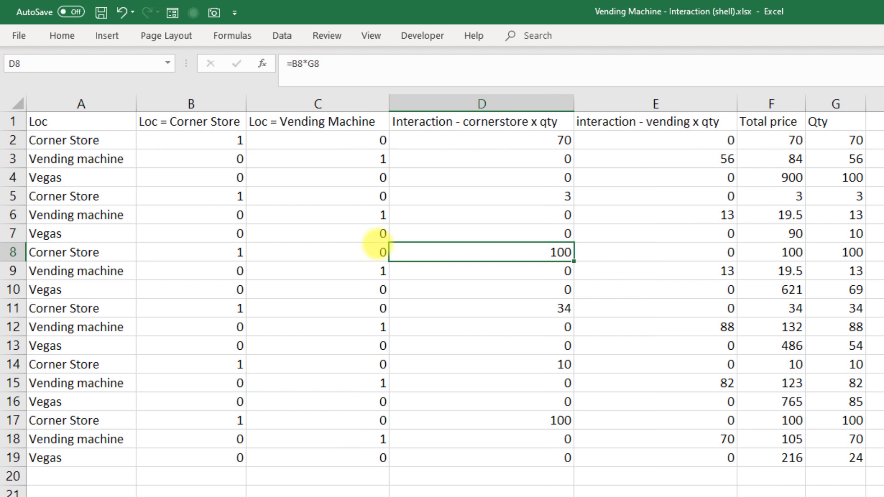
Run a Data Analysis regression of Total price F1:F19 on Qty G1:G19 with Labels ticked.
{"action": "left_click", "coordinate": [281, 36]}
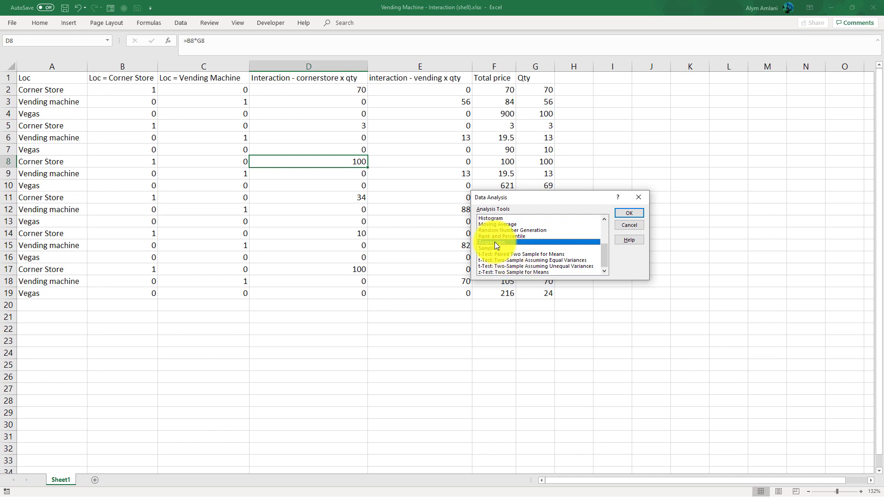
{"action": "left_click", "coordinate": [628, 212]}
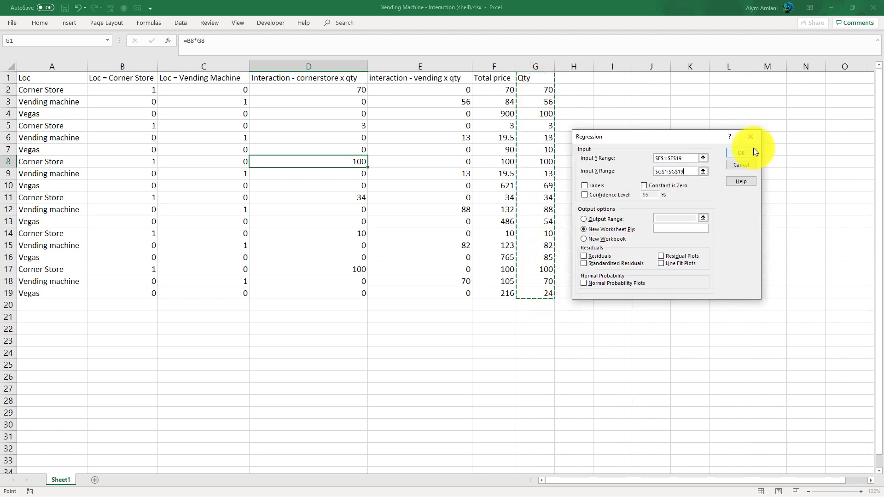
{"action": "left_click", "coordinate": [585, 185]}
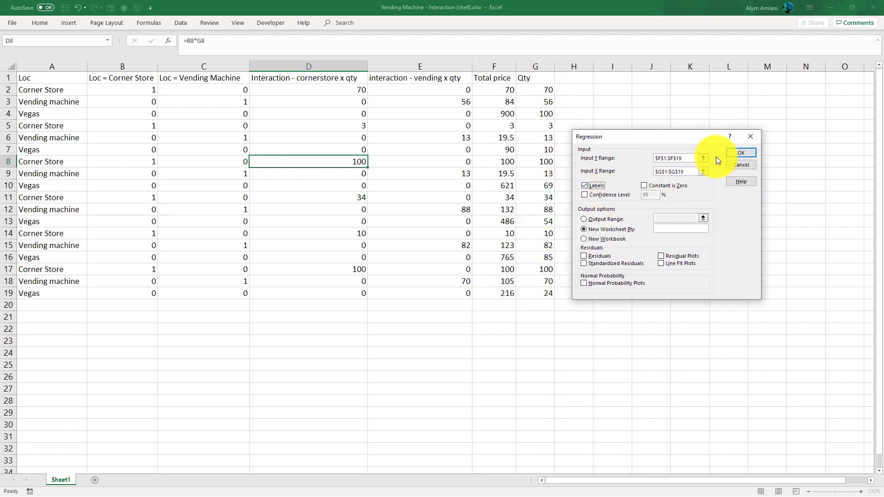
{"action": "left_click", "coordinate": [739, 152]}
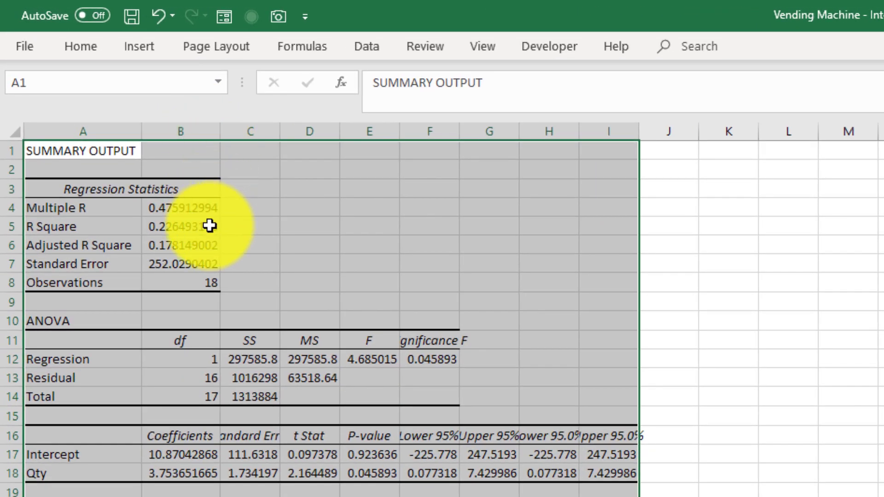
{"action": "mouse_move", "coordinate": [213, 280]}
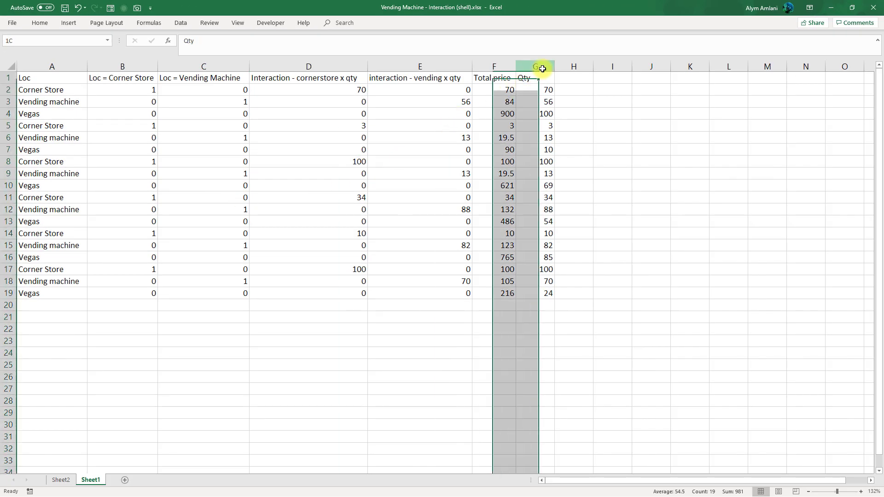
Move Qty beside the location flags, regress price on flags plus Qty, and widen column B.
{"action": "left_click", "coordinate": [535, 78]}
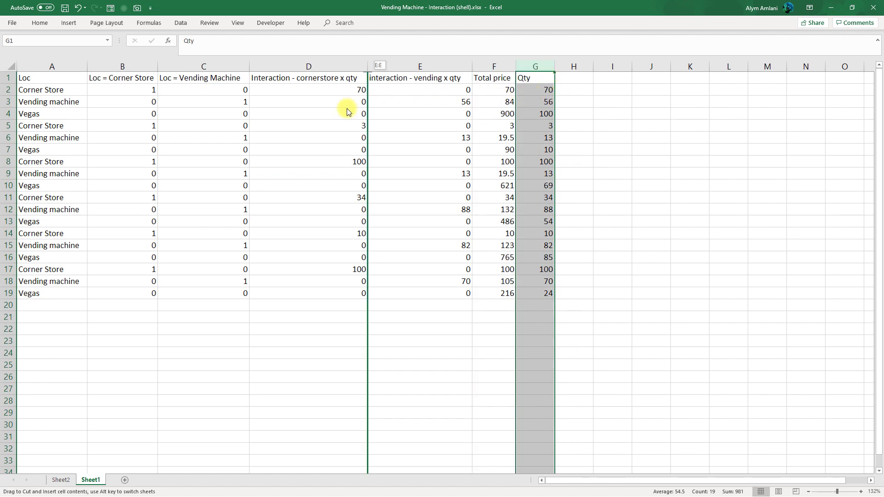
{"action": "left_click_drag", "start_coordinate": [534, 67], "coordinate": [268, 66]}
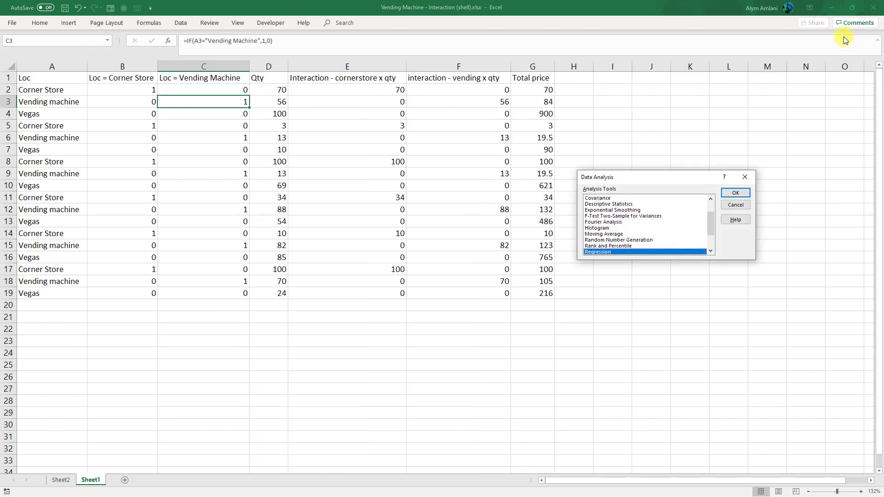
{"action": "left_click", "coordinate": [734, 192]}
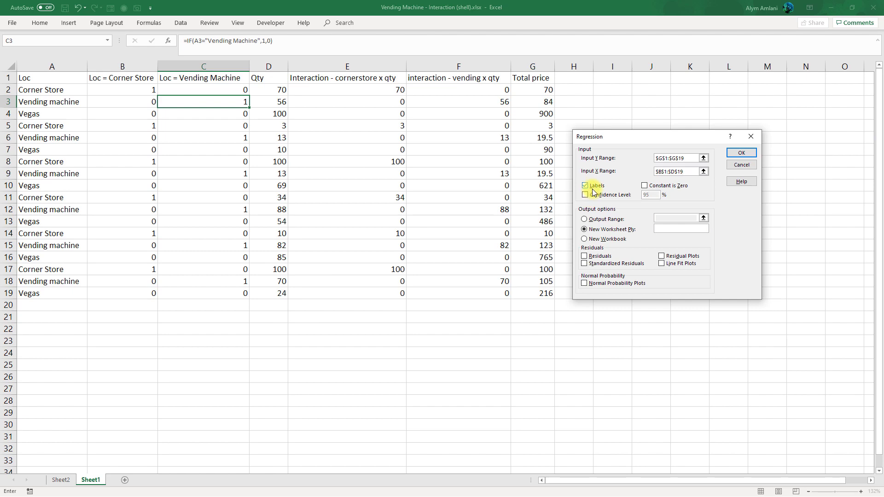
{"action": "left_click", "coordinate": [740, 152]}
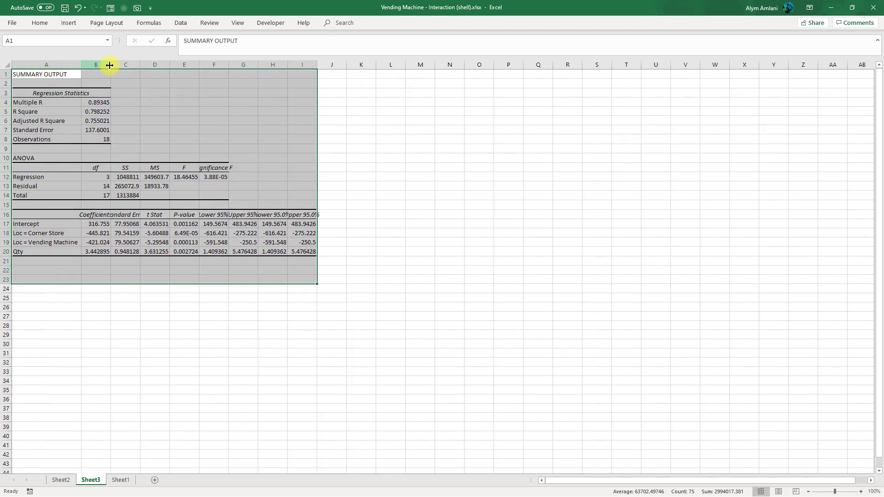
{"action": "left_click_drag", "start_coordinate": [110, 64], "coordinate": [112, 64]}
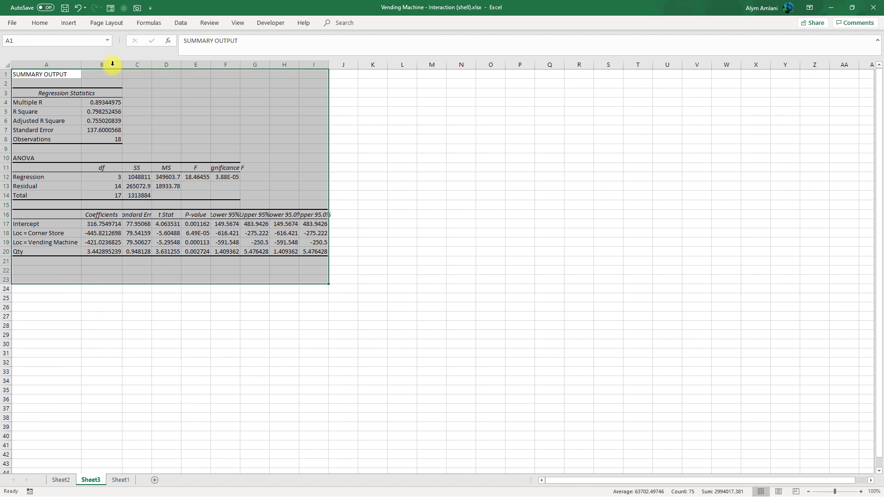
{"action": "mouse_move", "coordinate": [119, 117]}
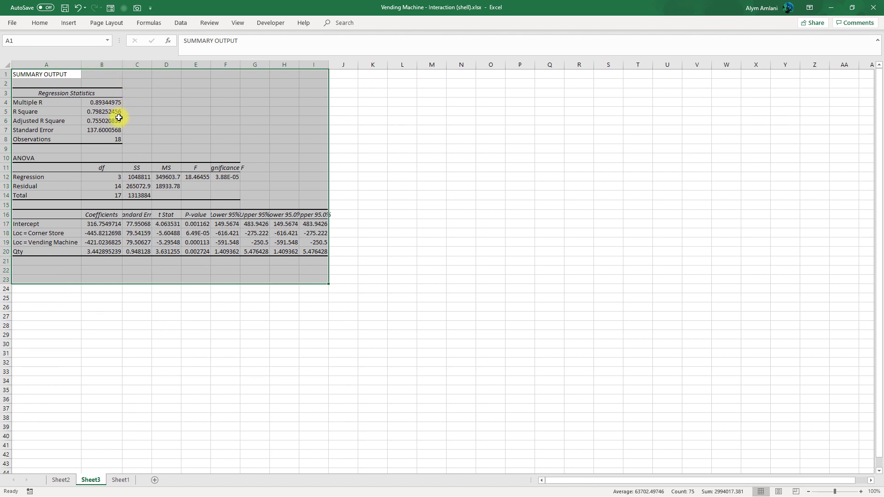
{"action": "mouse_move", "coordinate": [123, 112]}
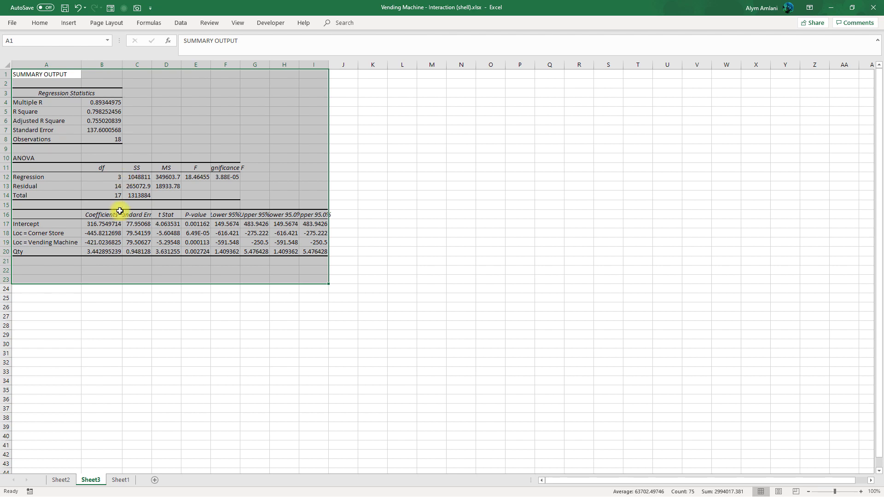
From Sheet1, rerun the regression with Input X Range $B$1:$F$19 including both interaction columns.
{"action": "left_click", "coordinate": [120, 480]}
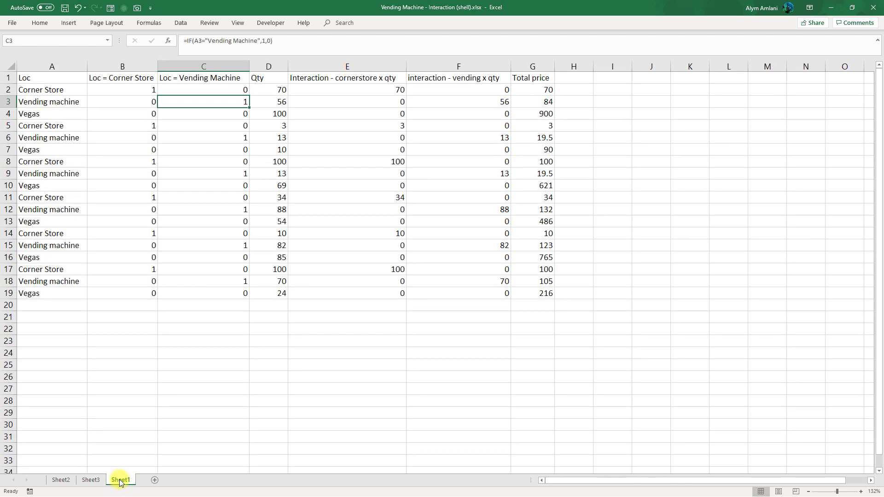
{"action": "mouse_move", "coordinate": [503, 302]}
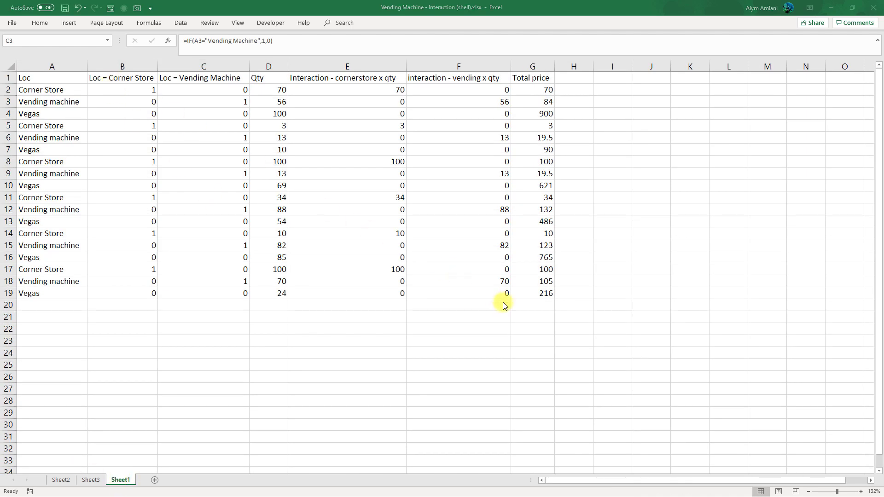
{"action": "mouse_move", "coordinate": [552, 325]}
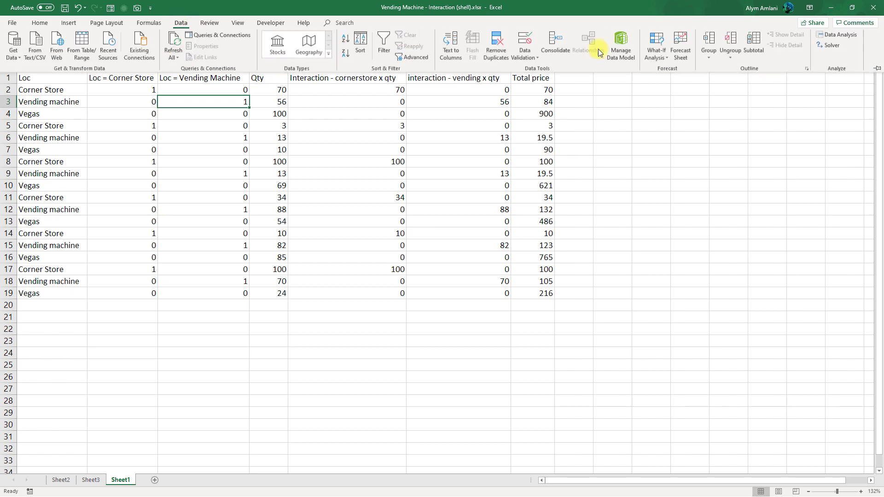
{"action": "left_click", "coordinate": [839, 34]}
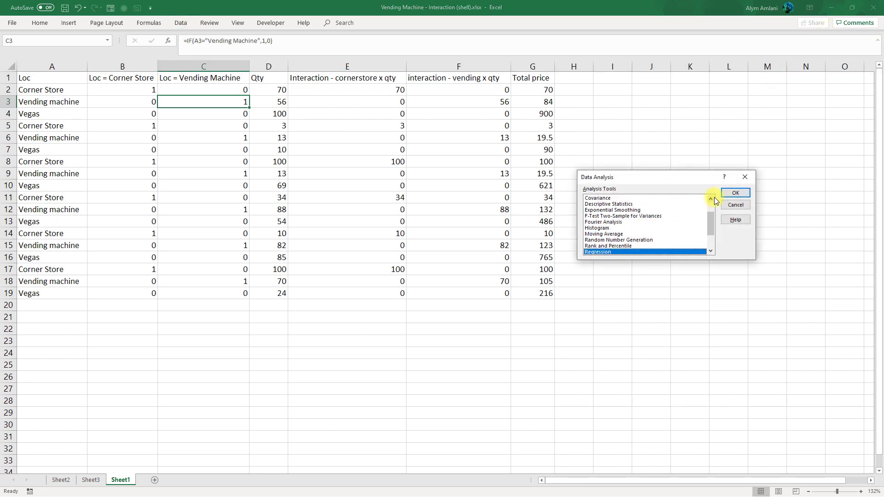
{"action": "left_click", "coordinate": [734, 192]}
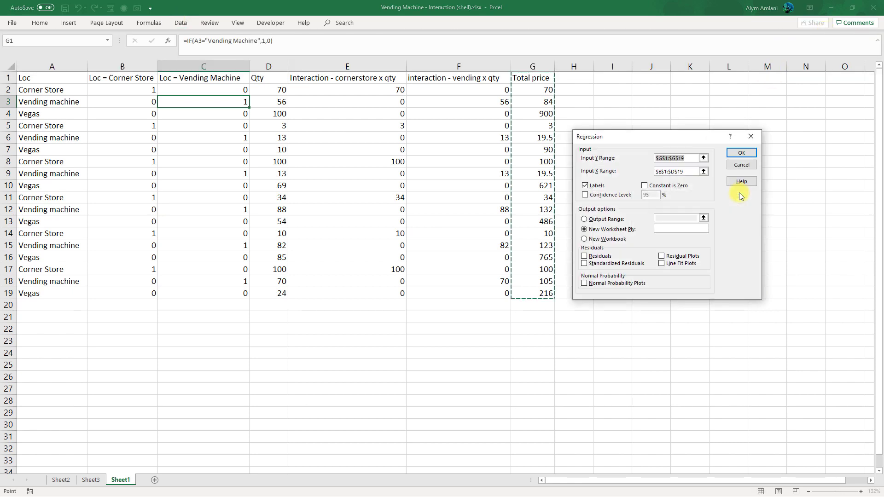
{"action": "left_click", "coordinate": [676, 158]}
{"action": "type", "text": "F"}
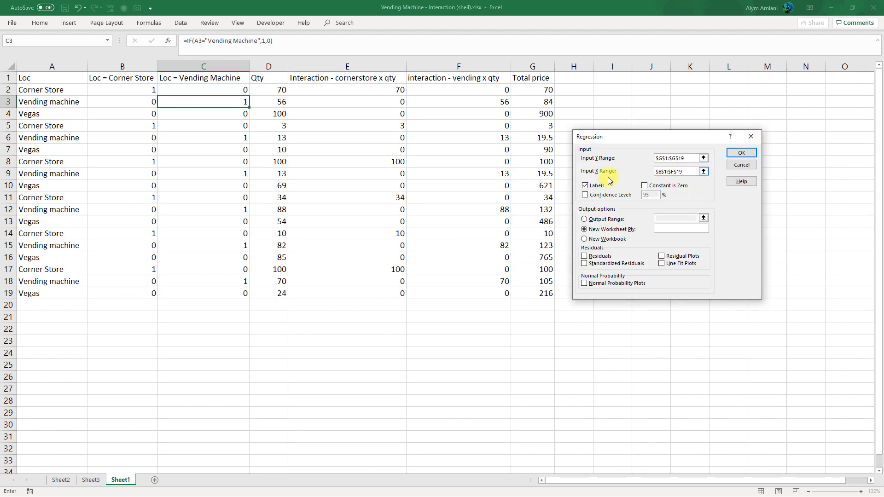
{"action": "left_click", "coordinate": [740, 152]}
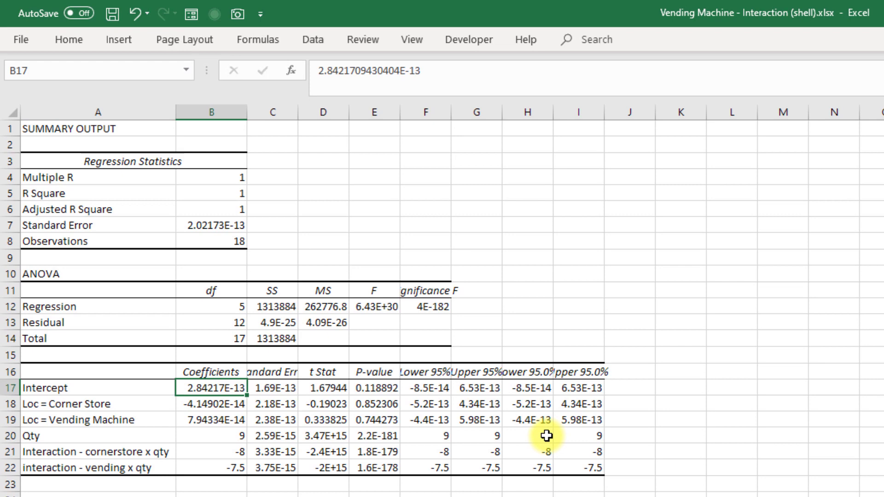
{"action": "left_click", "coordinate": [212, 435]}
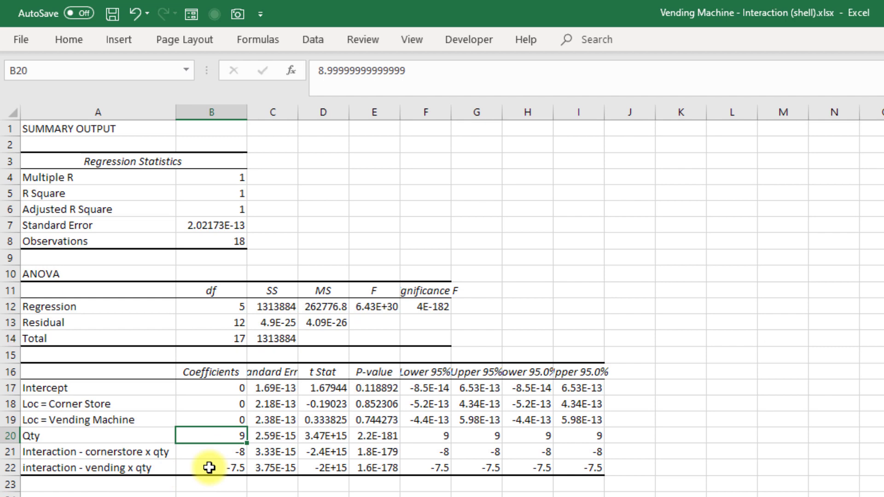
{"action": "mouse_move", "coordinate": [213, 451]}
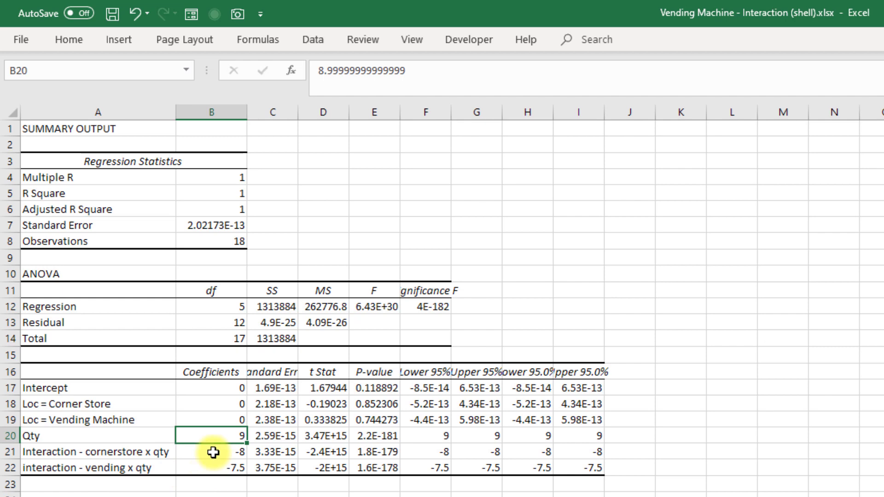
{"action": "mouse_move", "coordinate": [199, 191]}
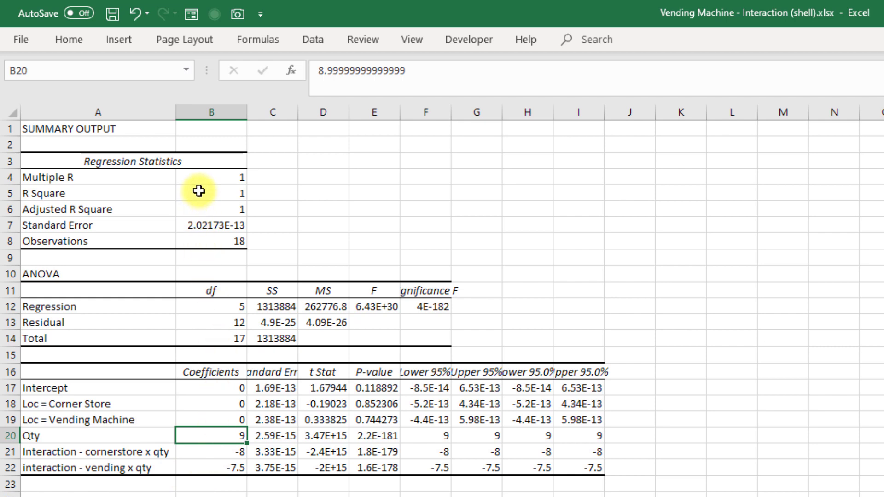
{"action": "mouse_move", "coordinate": [198, 185]}
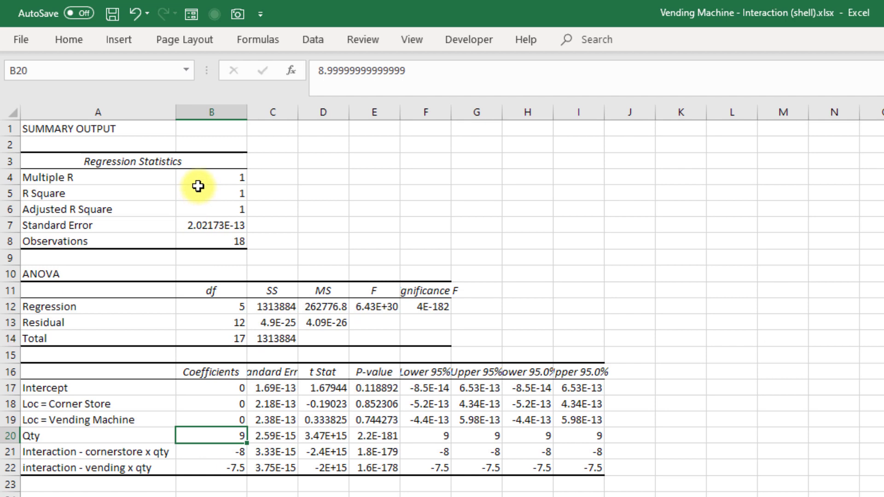
{"action": "mouse_move", "coordinate": [196, 185]}
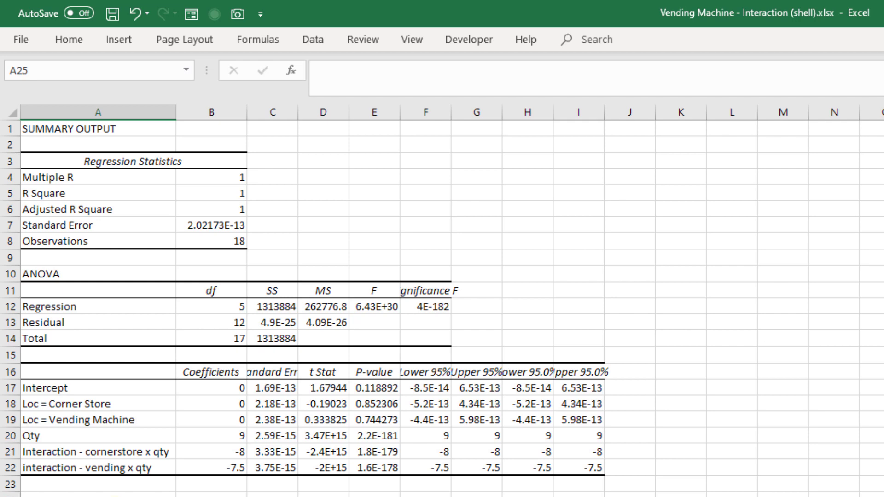
Under a 'Vegas' heading, start Total Price = 9(Qty) + (-8)(0)...
{"action": "type", "text": "Vegas"}
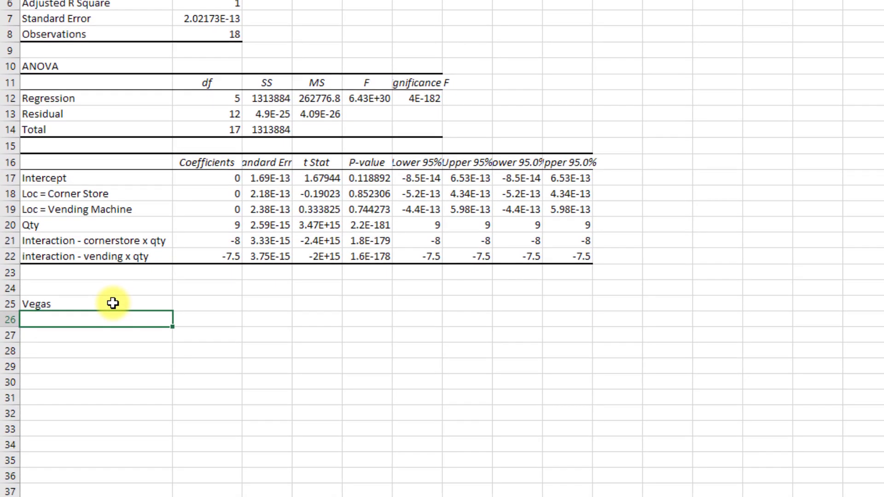
{"action": "type", "text": "Total Price ="}
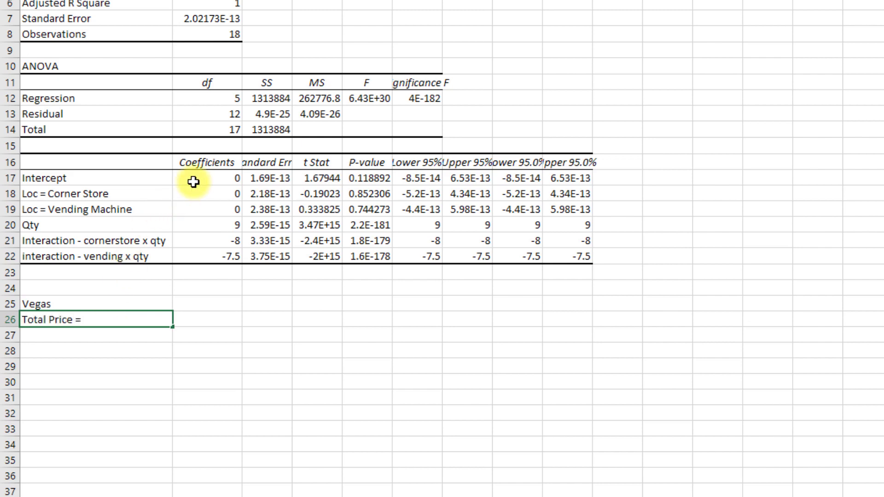
{"action": "mouse_move", "coordinate": [202, 225]}
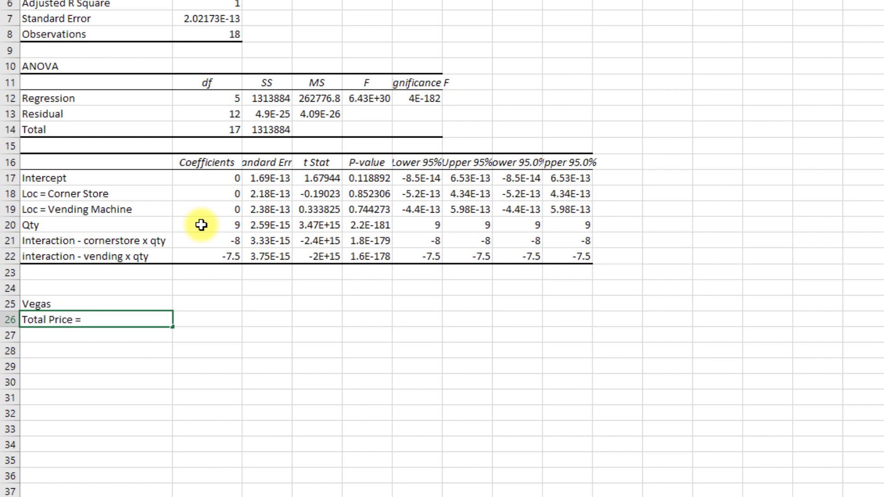
{"action": "type", "text": "9"}
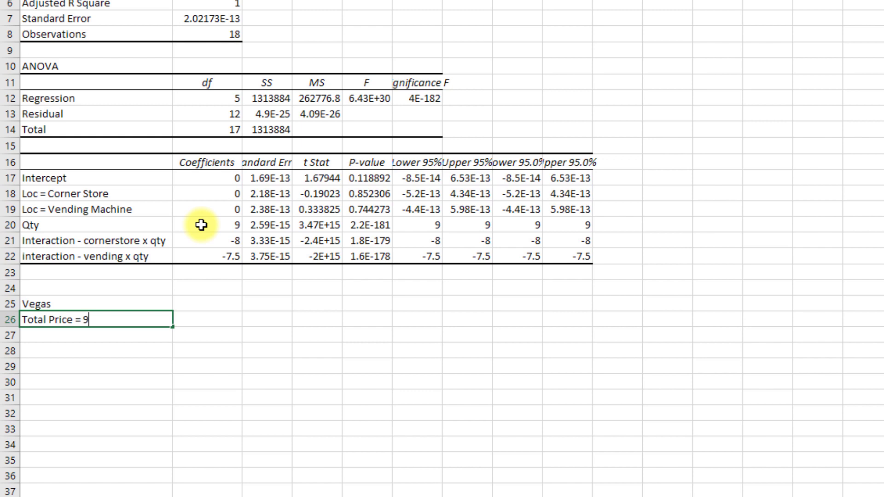
{"action": "type", "text": "(Q"}
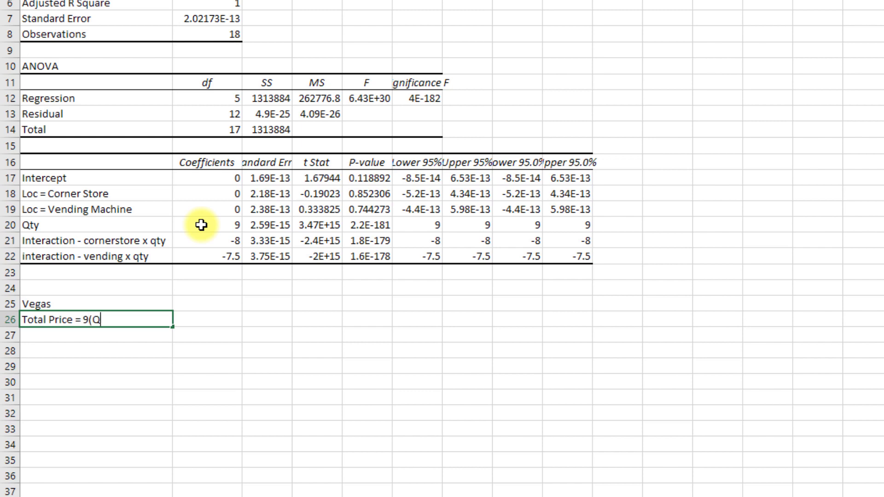
{"action": "type", "text": "ty) +"}
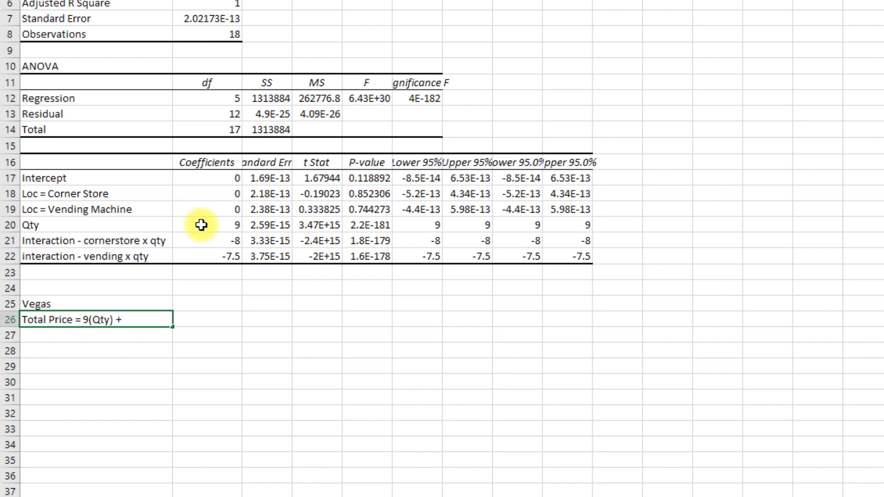
{"action": "type", "text": "(-"}
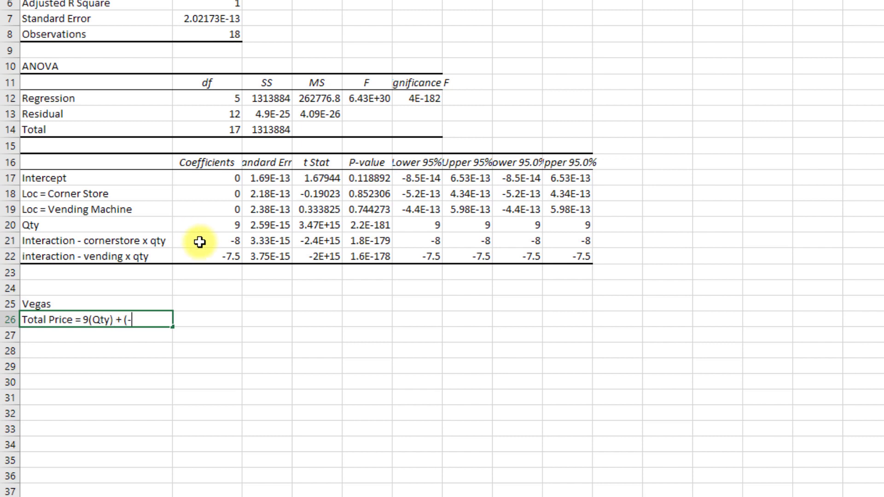
{"action": "type", "text": "8)"}
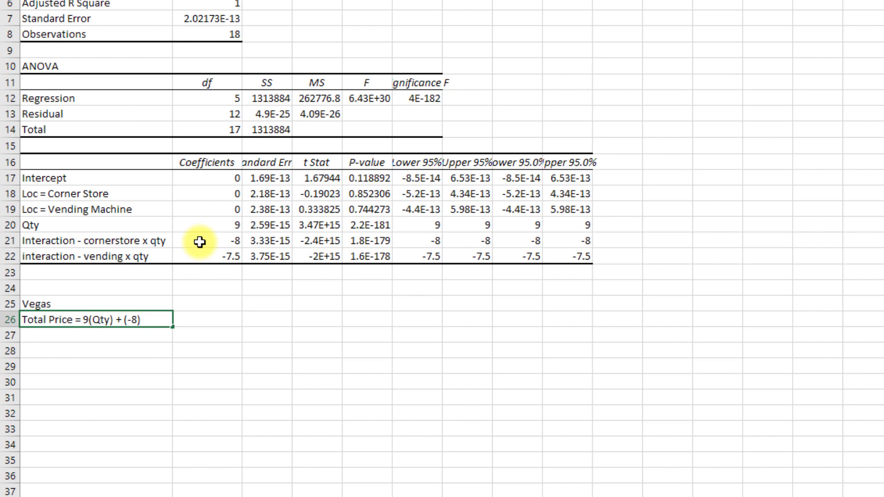
{"action": "type", "text": "("}
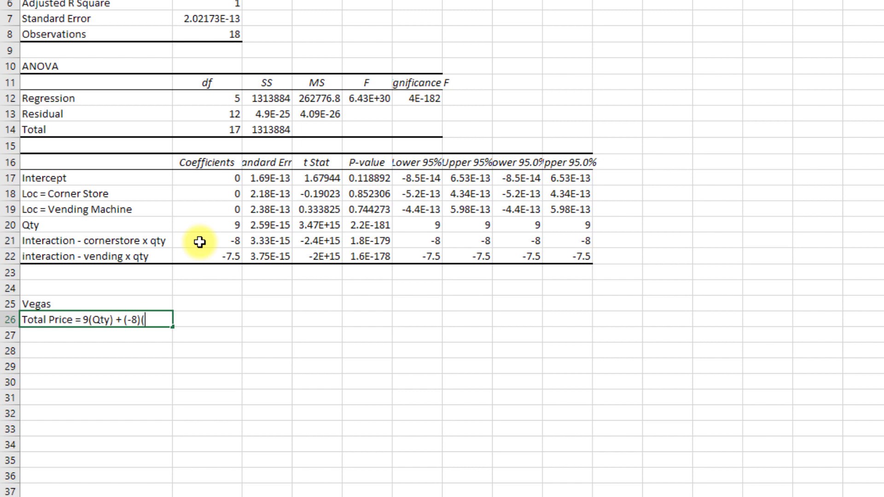
{"action": "type", "text": "0)"}
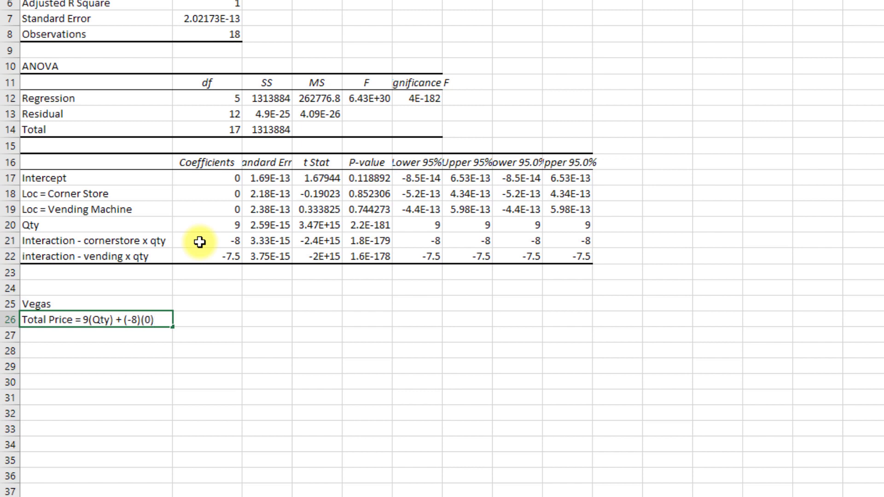
Finish ...(qty) + (-7.5)(0)(qty) and reduce the copy below to Total price = 9(qty).
{"action": "type", "text": "(q"}
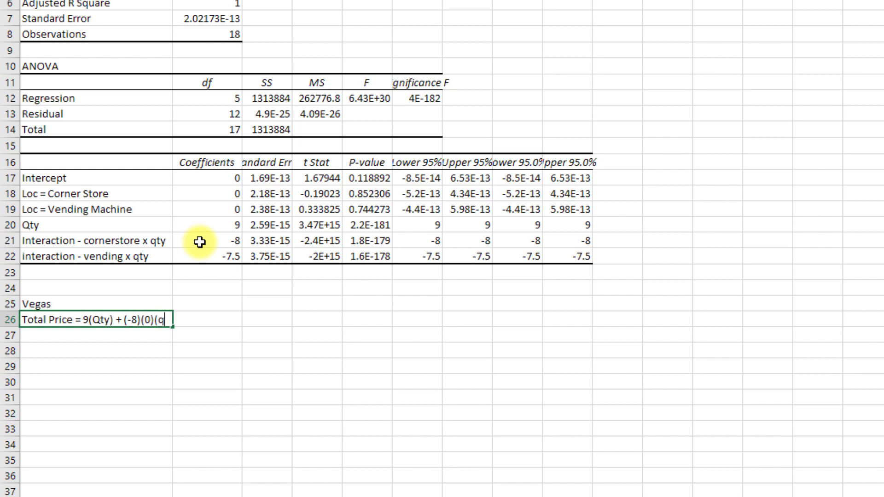
{"action": "type", "text": "ty)"}
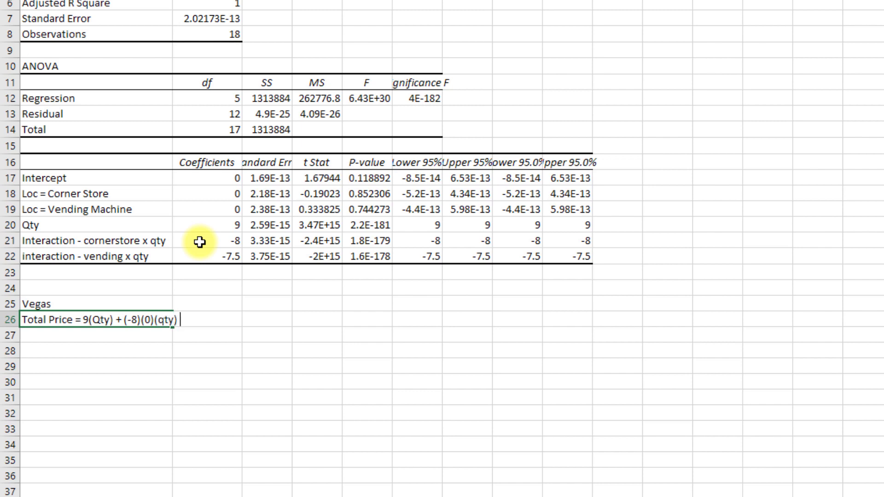
{"action": "type", "text": "+ ("}
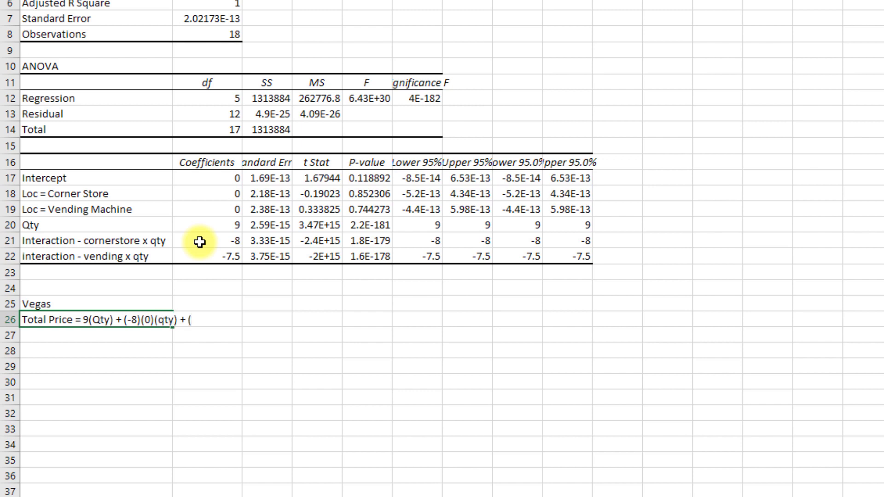
{"action": "type", "text": "-7."}
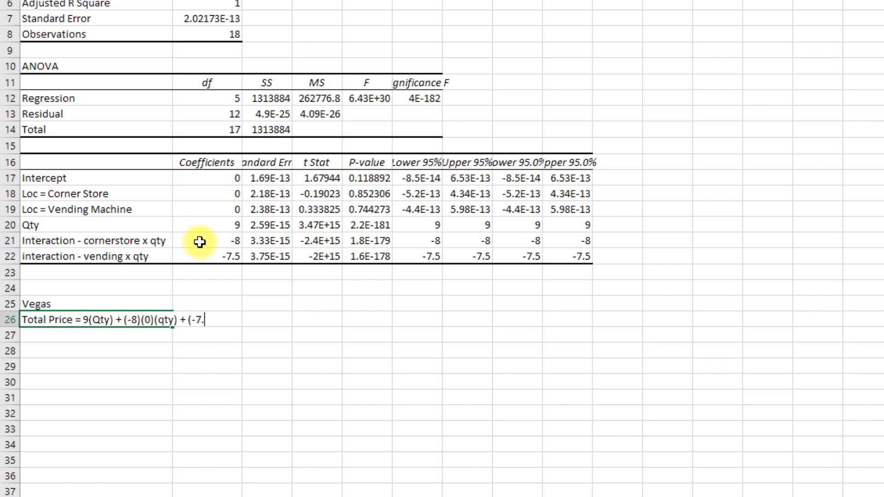
{"action": "type", "text": "5)(0)"}
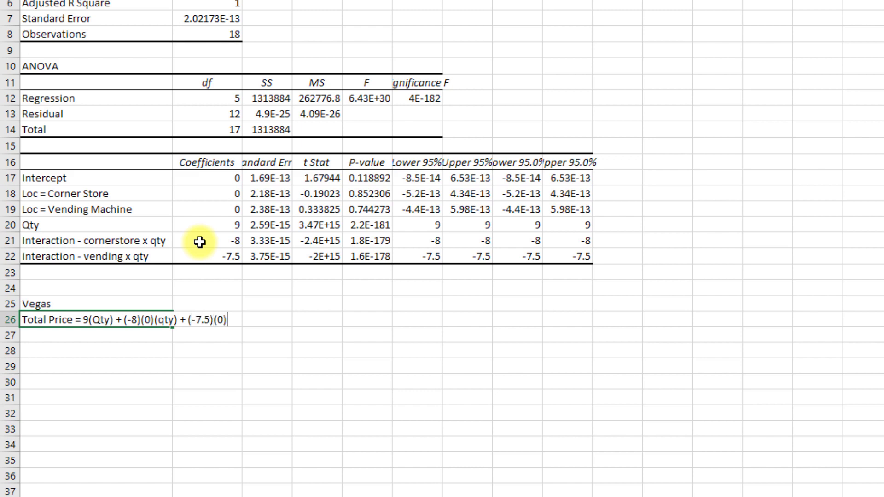
{"action": "type", "text": "qty)"}
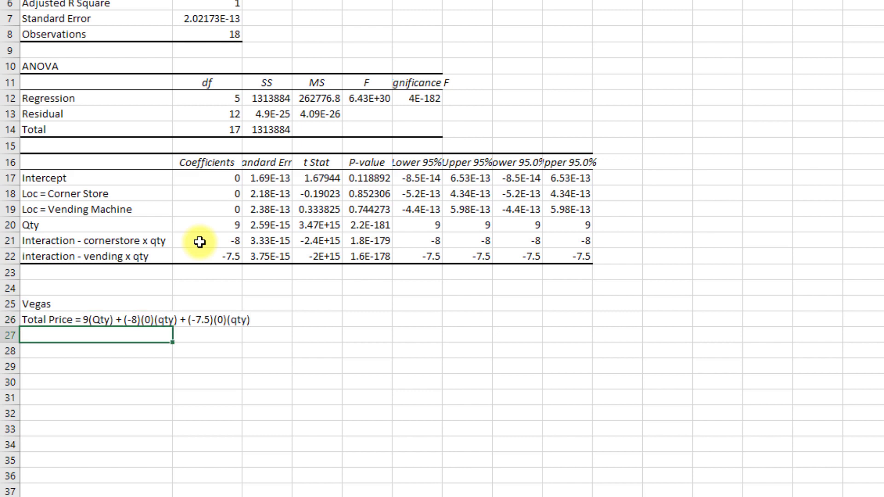
{"action": "type", "text": "Total price = 9(Qty) + (-8)(0)(qty) + (-7.5)(0)(qty)"}
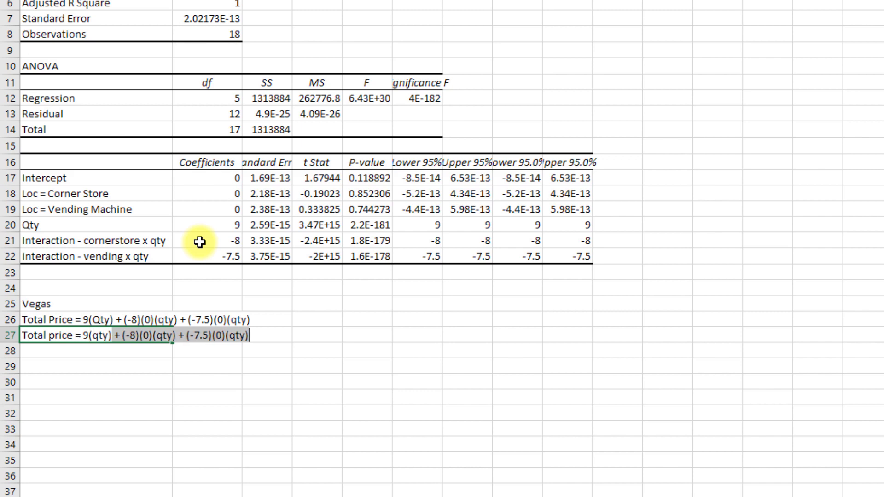
{"action": "key", "text": "Enter"}
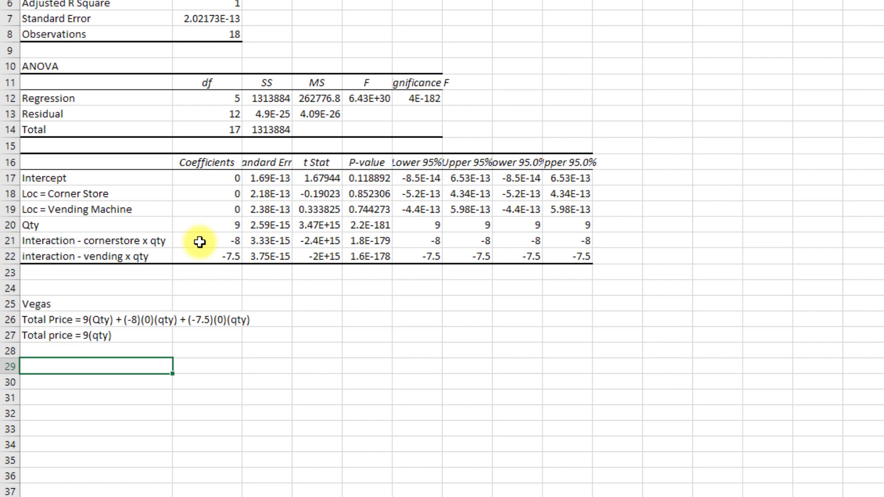
Under 'Vending machine', write Total price = 9(qty) + (-8)(0)(qty) + (-7.5)(1)(qty).
{"action": "type", "text": "Vending machine"}
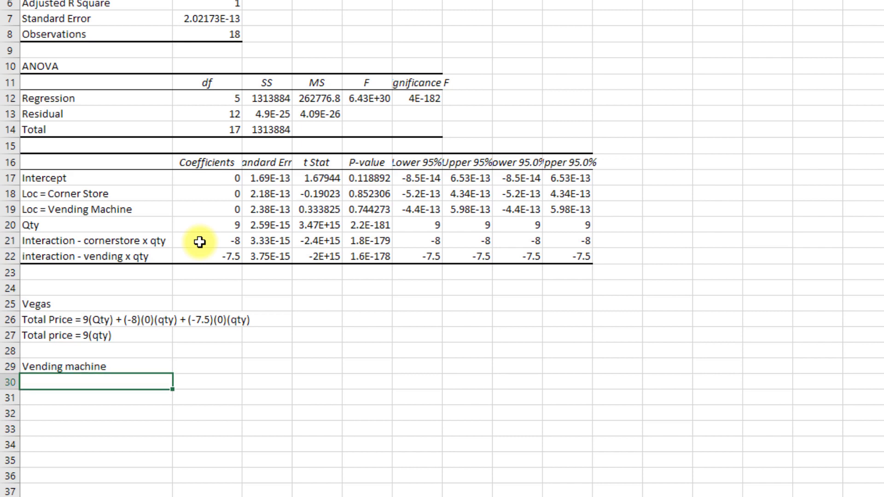
{"action": "type", "text": "Total"}
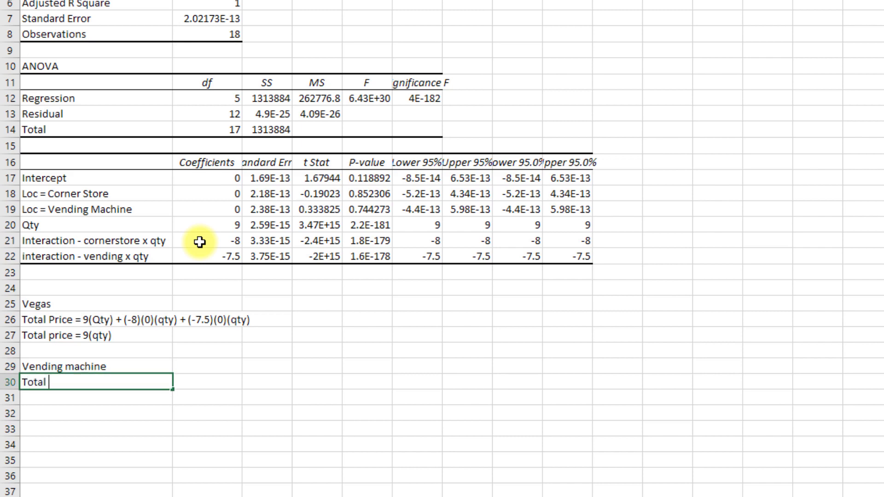
{"action": "type", "text": "price = 9"}
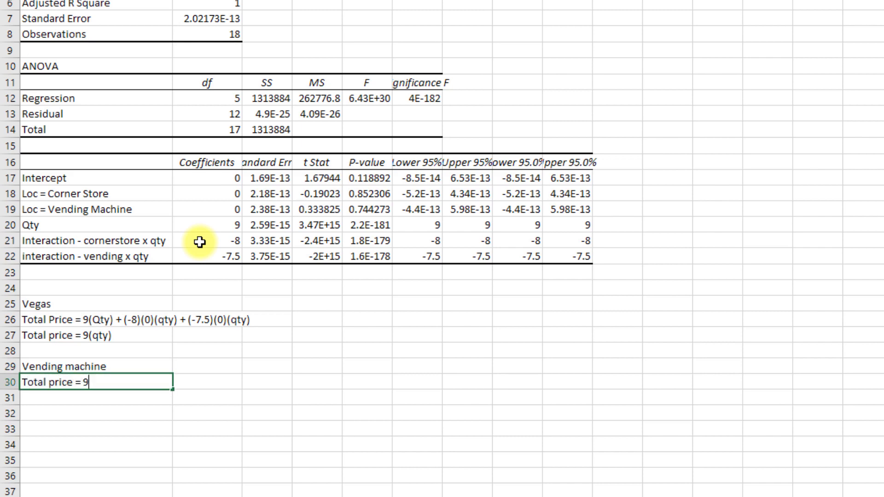
{"action": "type", "text": "(qty)"}
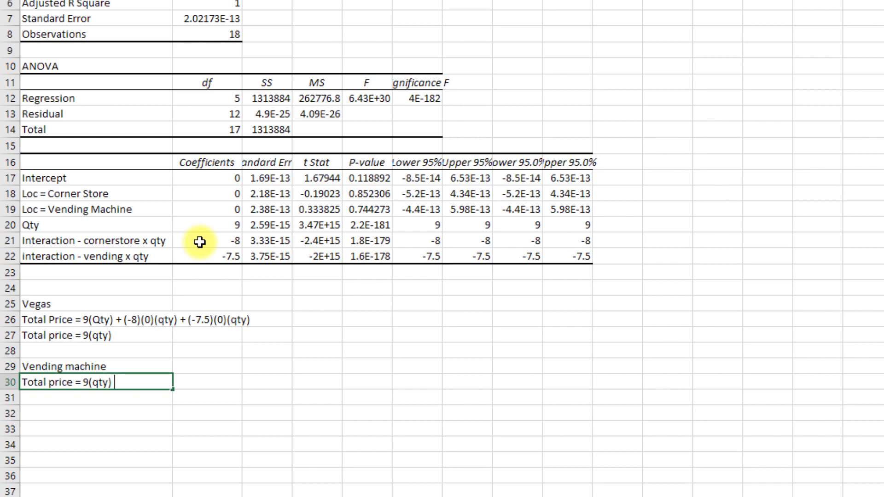
{"action": "type", "text": "+"}
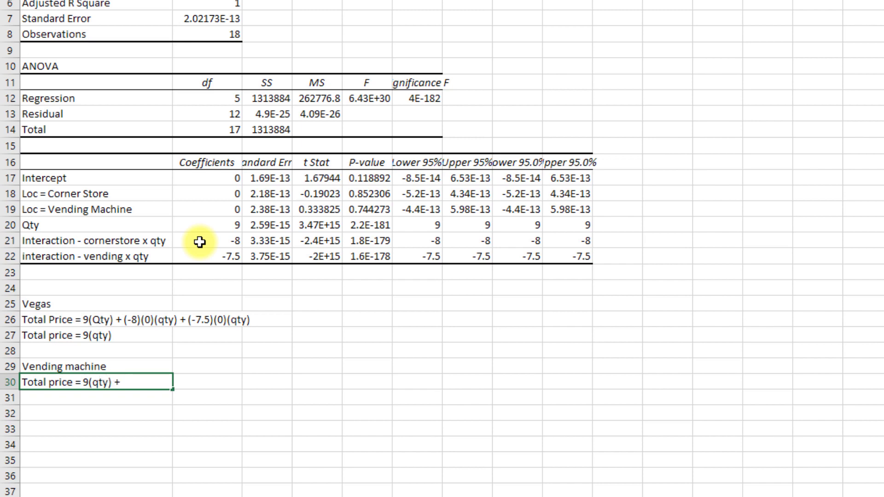
{"action": "type", "text": "(-8)"}
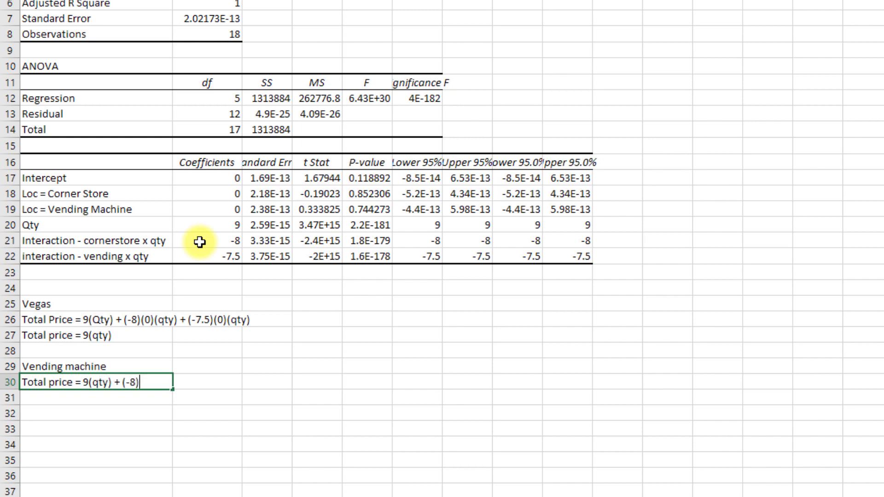
{"action": "type", "text": "(0)("}
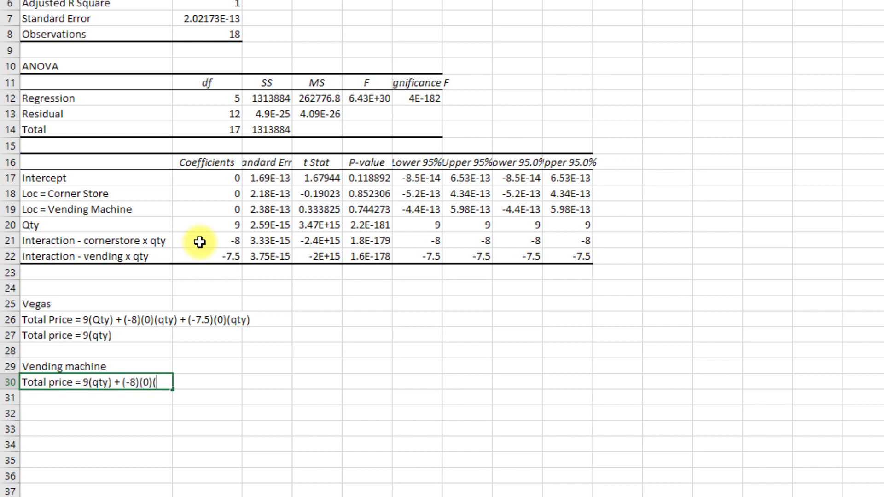
{"action": "type", "text": "qty)"}
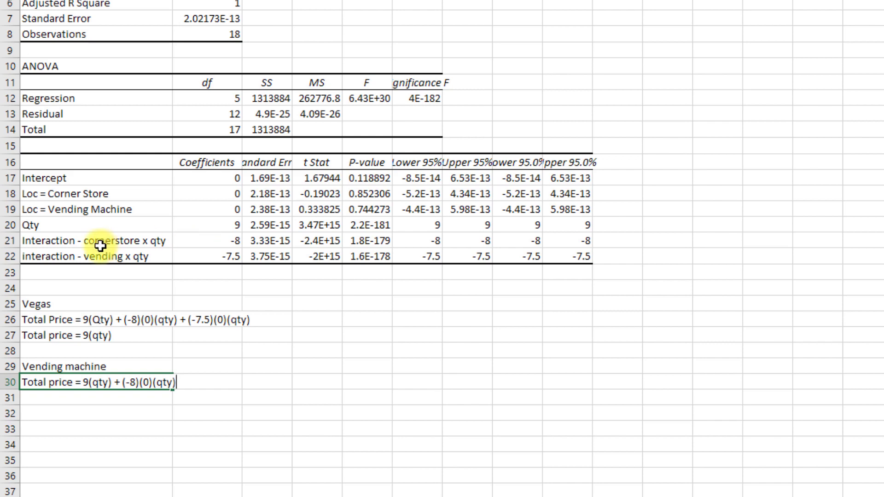
{"action": "mouse_move", "coordinate": [217, 258]}
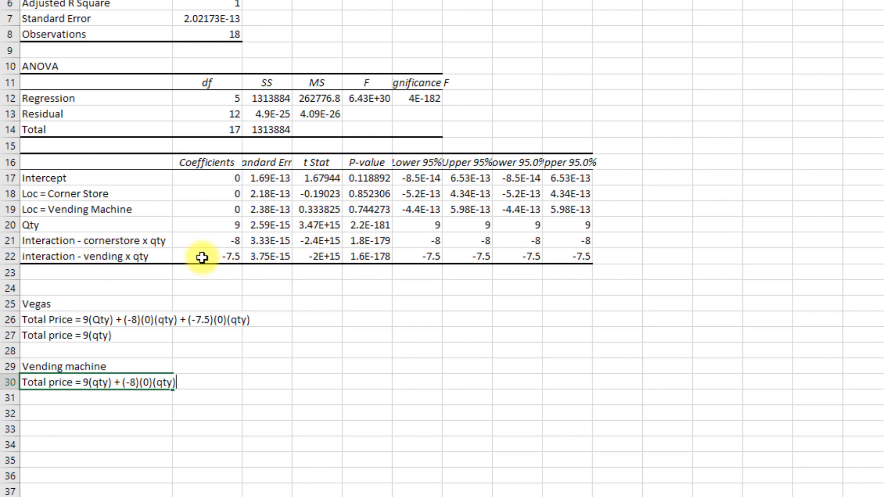
{"action": "type", "text": "+"}
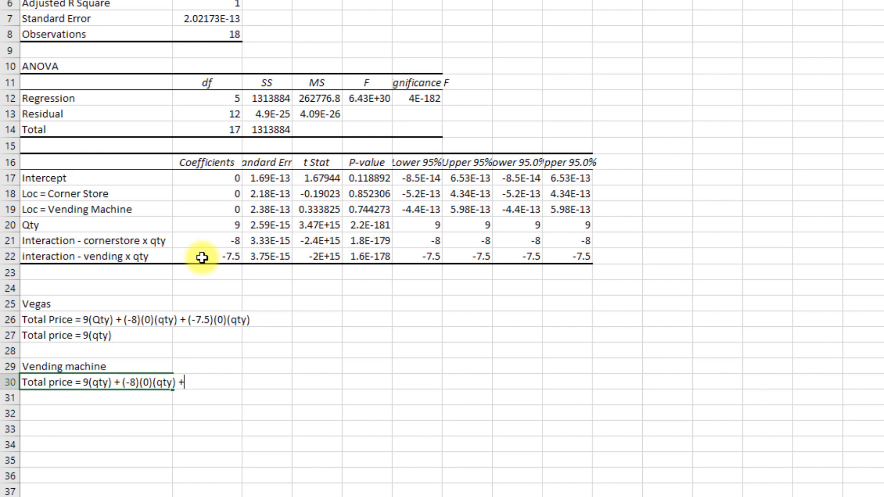
{"action": "type", "text": "("}
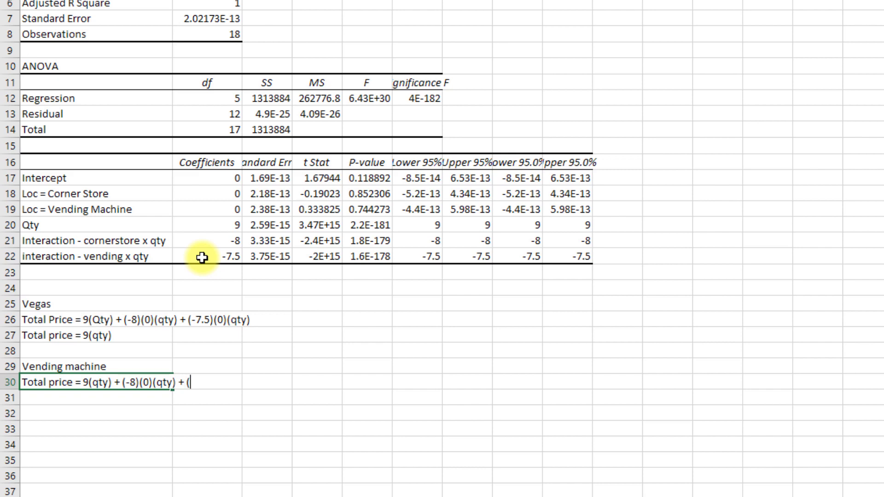
{"action": "type", "text": "-7.5)("}
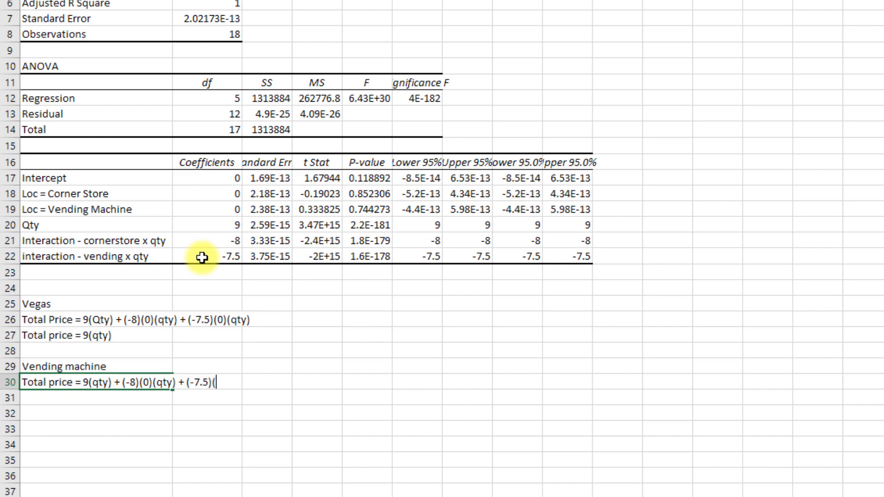
{"action": "type", "text": "(1)(qty"}
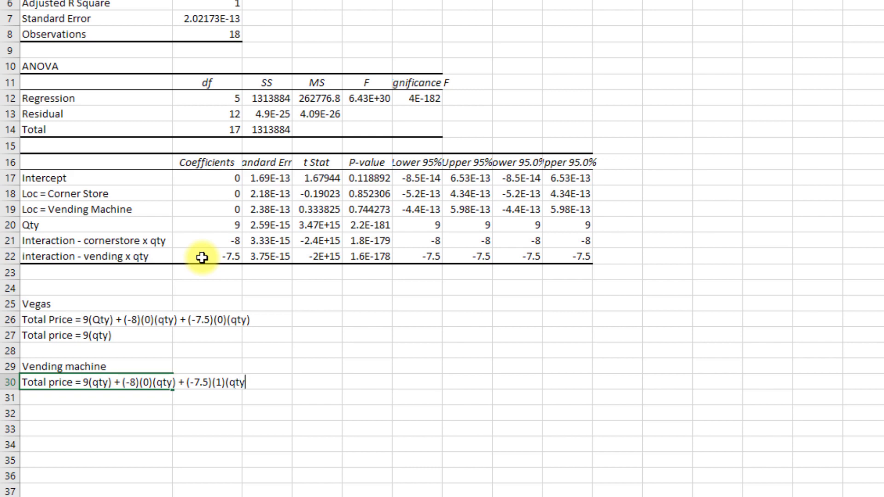
{"action": "key", "text": "enter"}
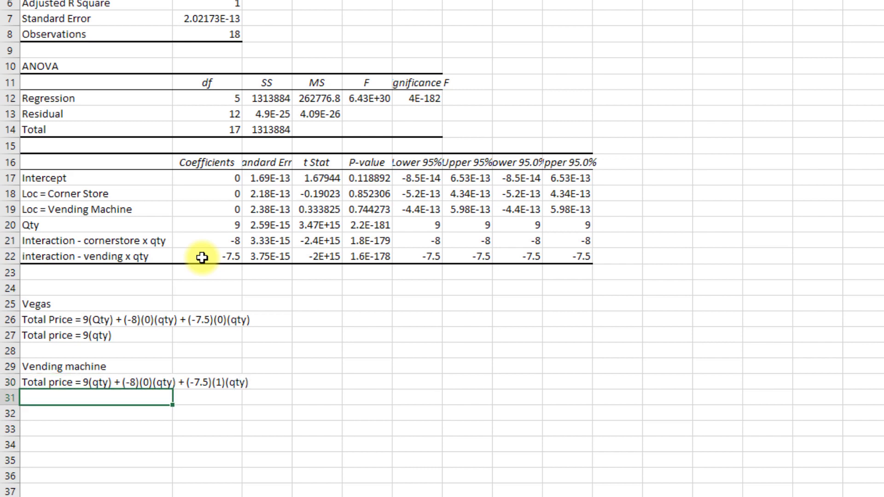
Simplify it below to 9(qty) - 7.5(qty) and then Total price = 1.5(qty).
{"action": "type", "text": "Total price = 9(qty) + (-8)(0)(qty) + (-7.5)(1)(qty)"}
{"action": "type", "text": "Total price = 9(qty) -"}
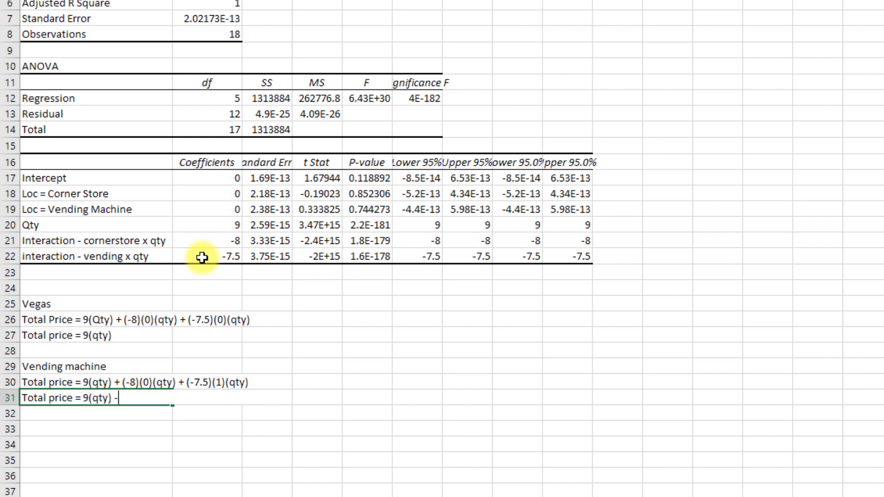
{"action": "type", "text": "7.5(q"}
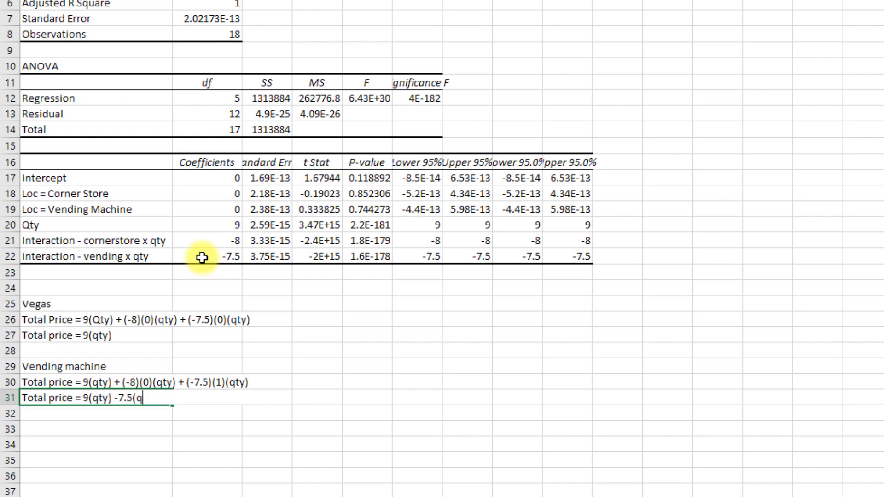
{"action": "type", "text": "ty)"}
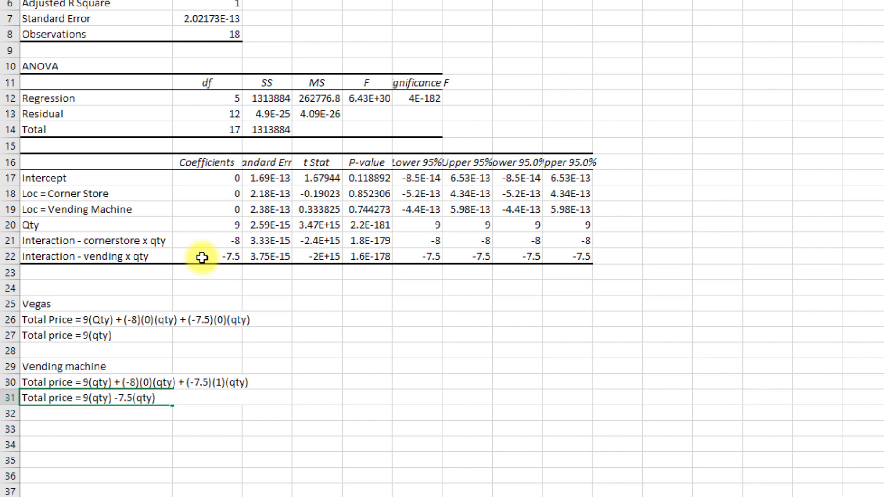
{"action": "type", "text": "Total price ="}
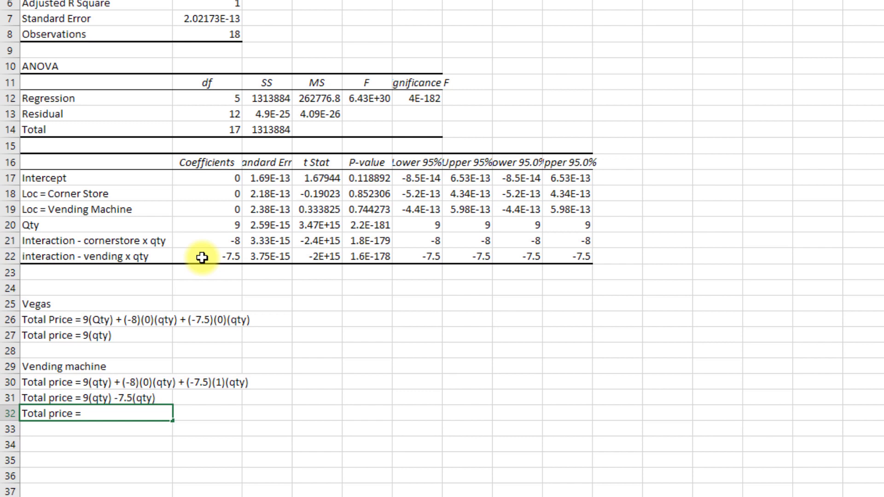
{"action": "type", "text": "1.5(qty)"}
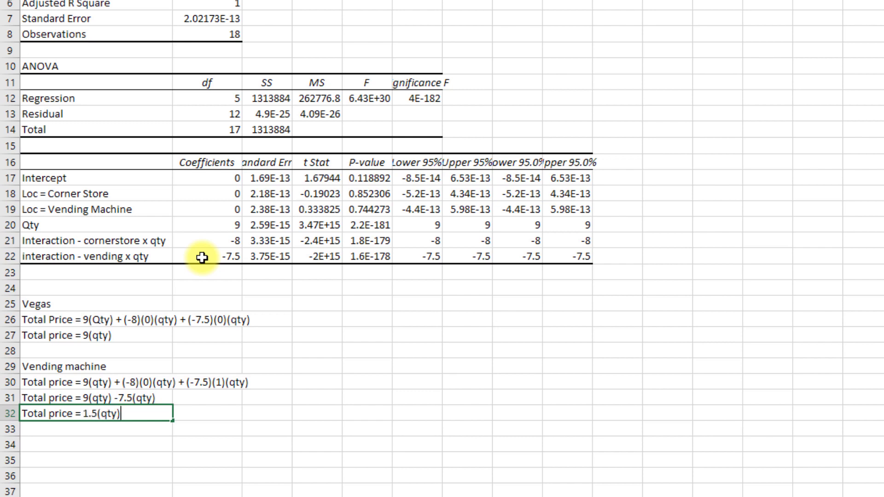
{"action": "key", "text": "enter"}
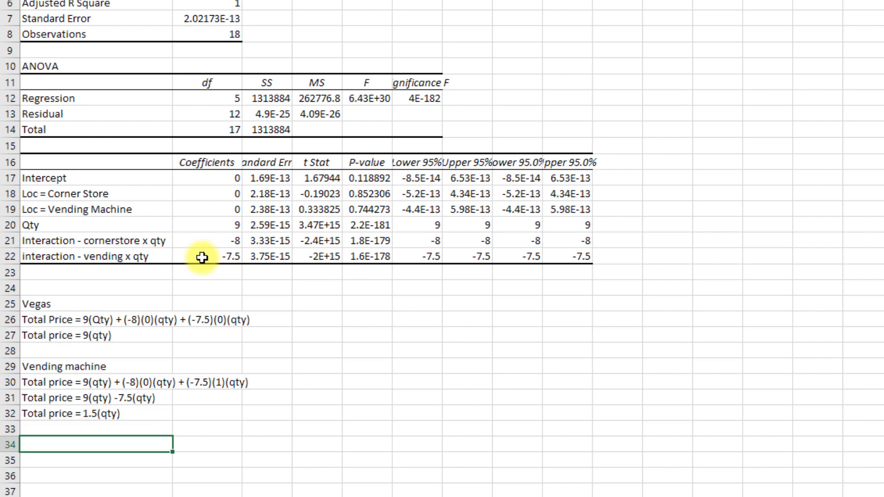
Under 'Corner store', write Total price = 9(qty) + (-8)(1)(qty) + 0 and begin 'Total price = 1(q'.
{"action": "type", "text": "Corner store"}
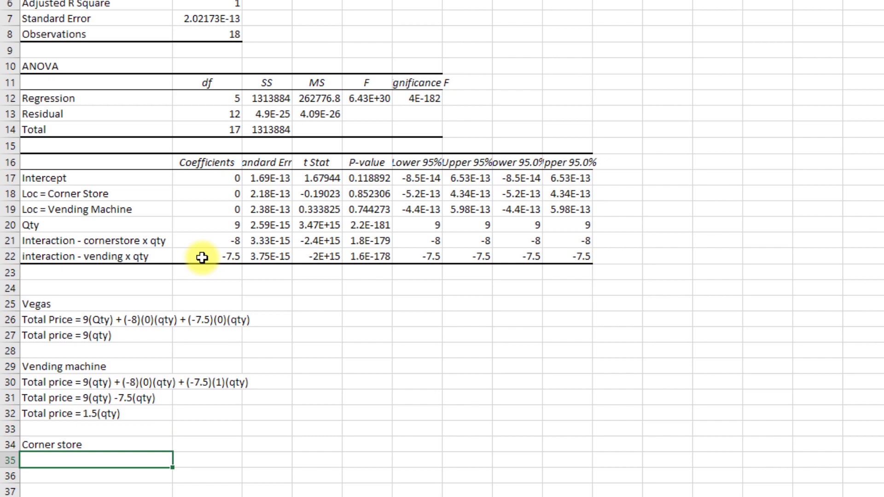
{"action": "type", "text": "Total price ="}
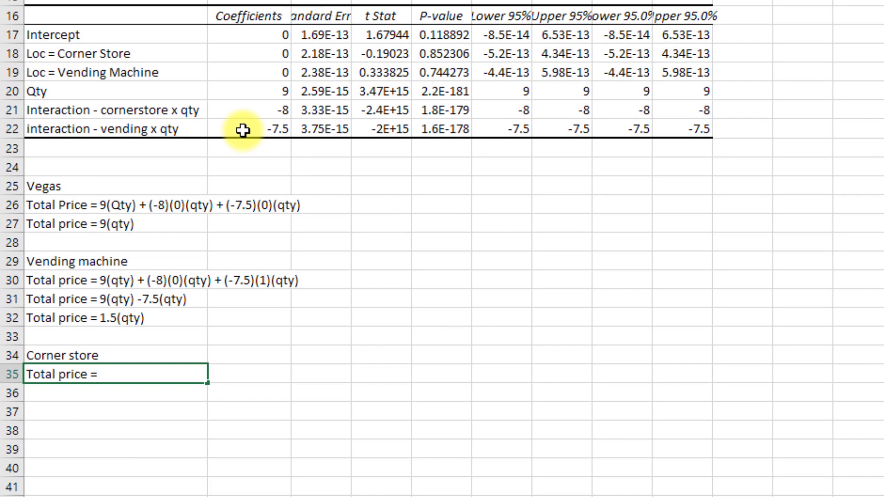
{"action": "type", "text": "9(qty) +"}
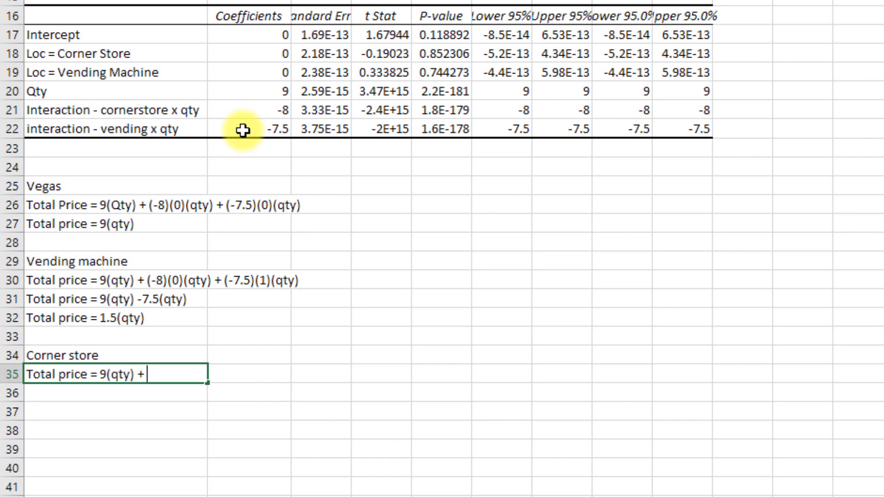
{"action": "type", "text": "(-8"}
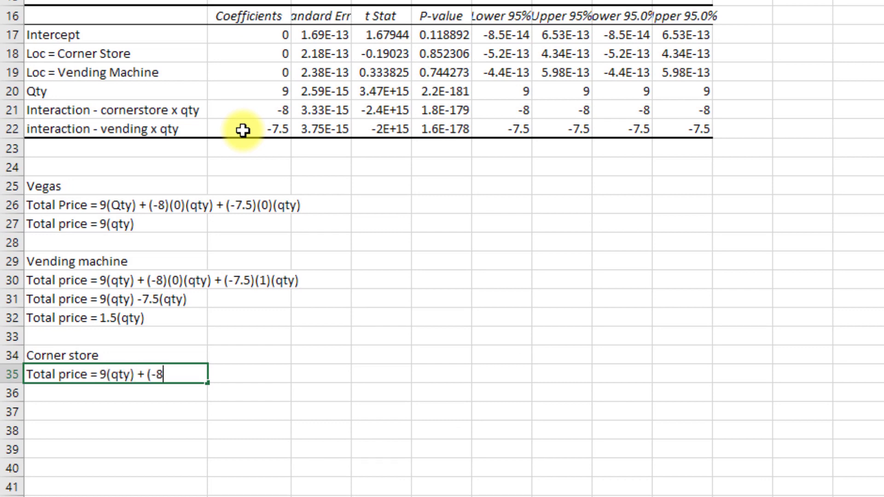
{"action": "type", "text": ")(1)("}
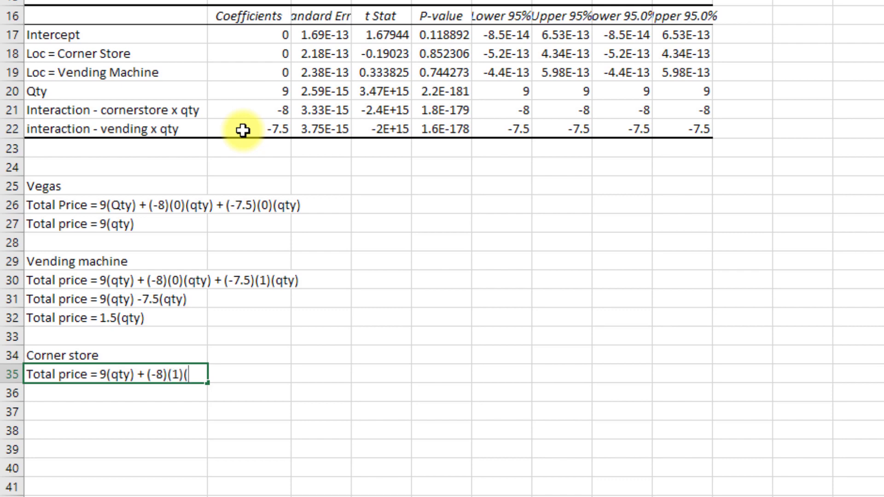
{"action": "type", "text": "qty) +"}
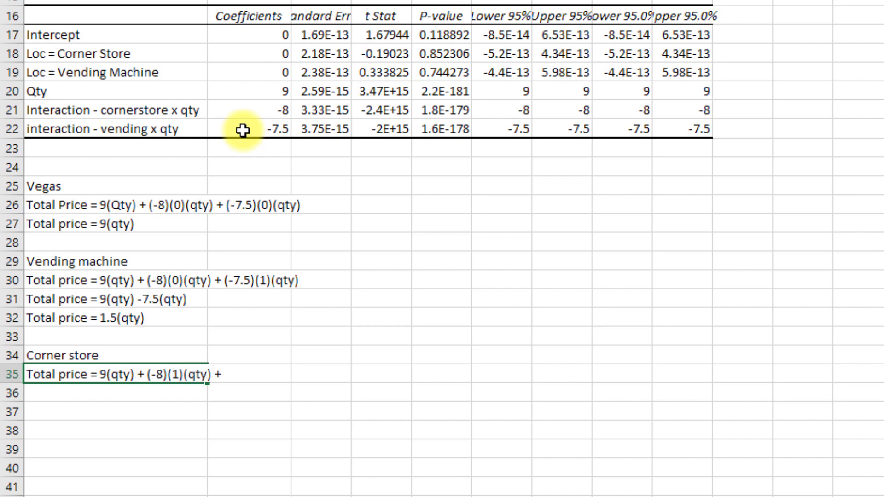
{"action": "type", "text": "0"}
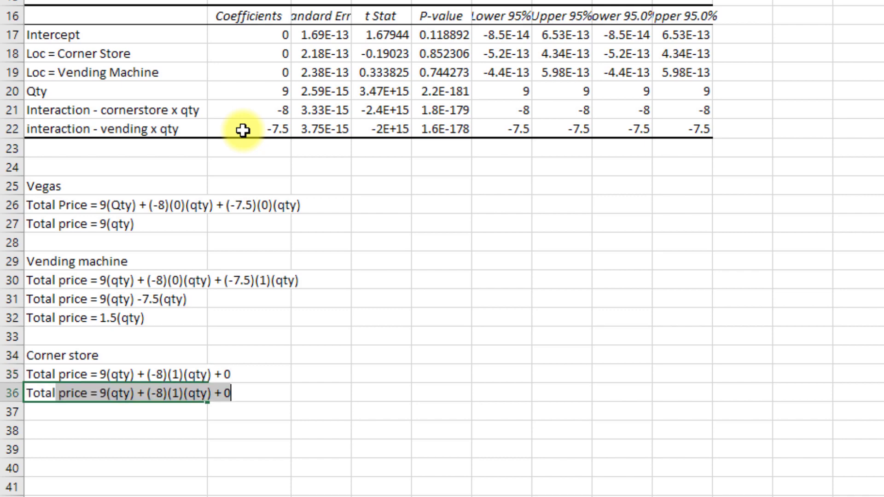
{"action": "type", "text": "Total price = 1(q"}
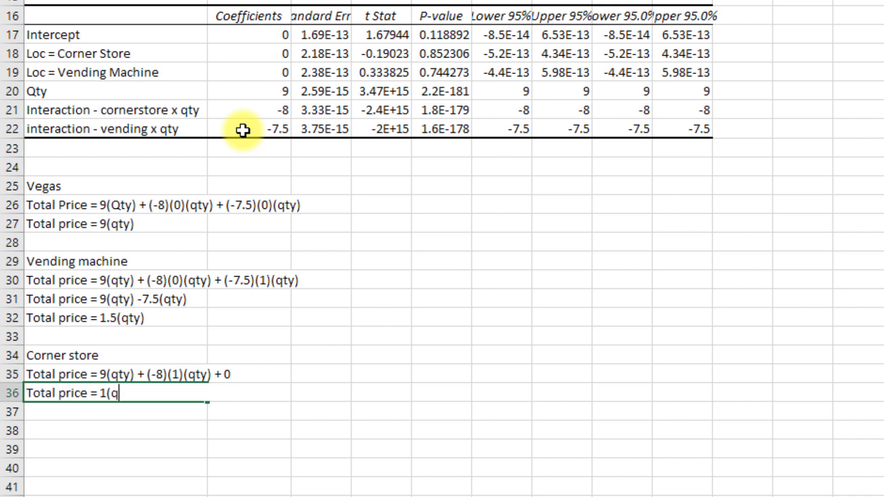